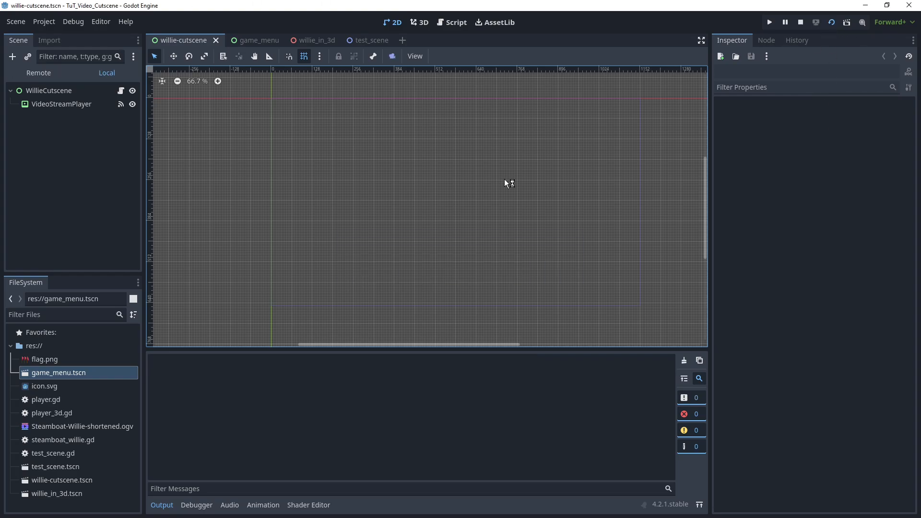
Review the willie-cutscene, game_menu and willie_in_3d scenes and run the 3D video-screen scene.
{"action": "left_click", "coordinate": [769, 22]}
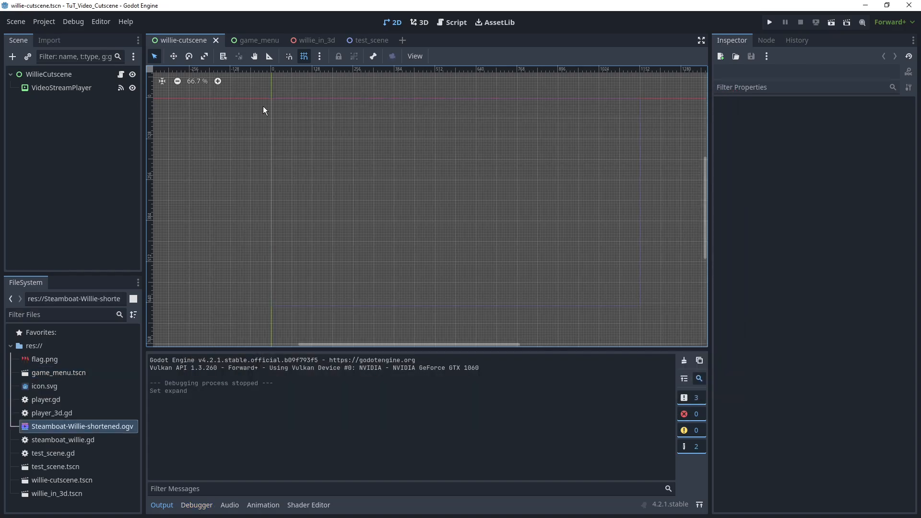
{"action": "left_click", "coordinate": [259, 40]}
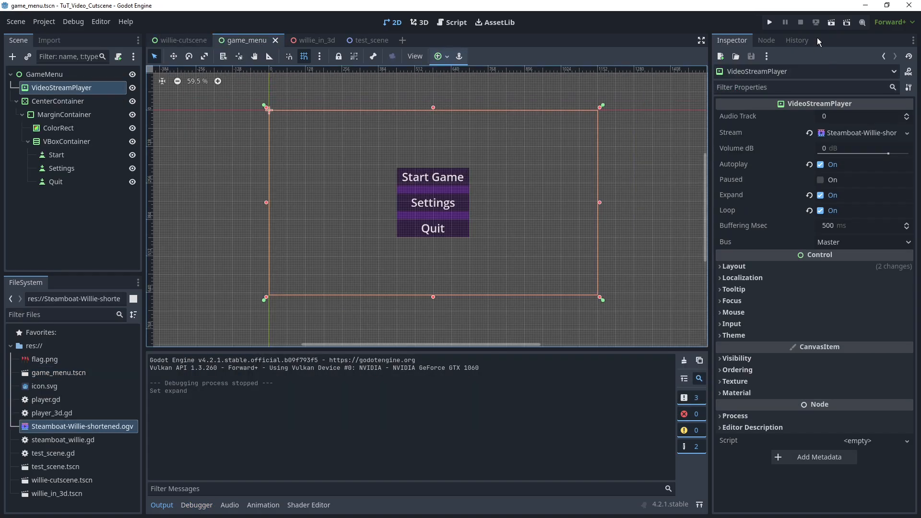
{"action": "left_click", "coordinate": [767, 22]}
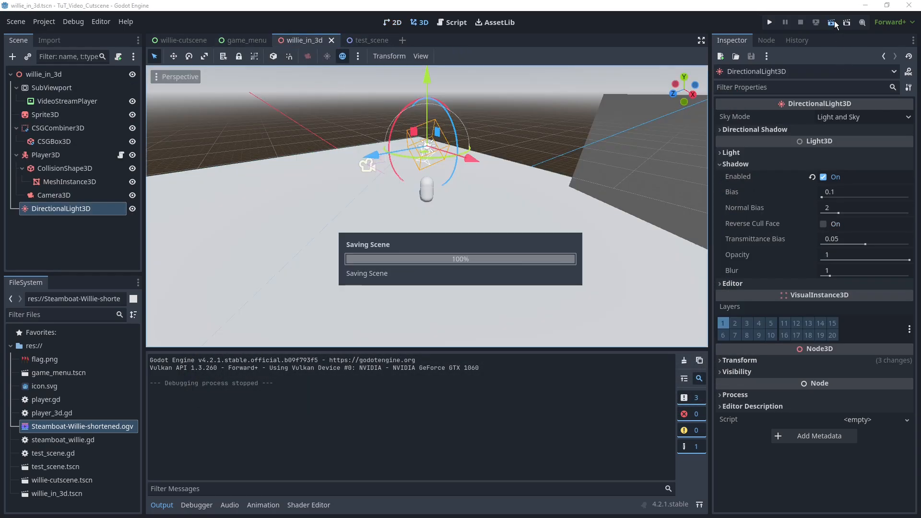
{"action": "left_click", "coordinate": [833, 22]}
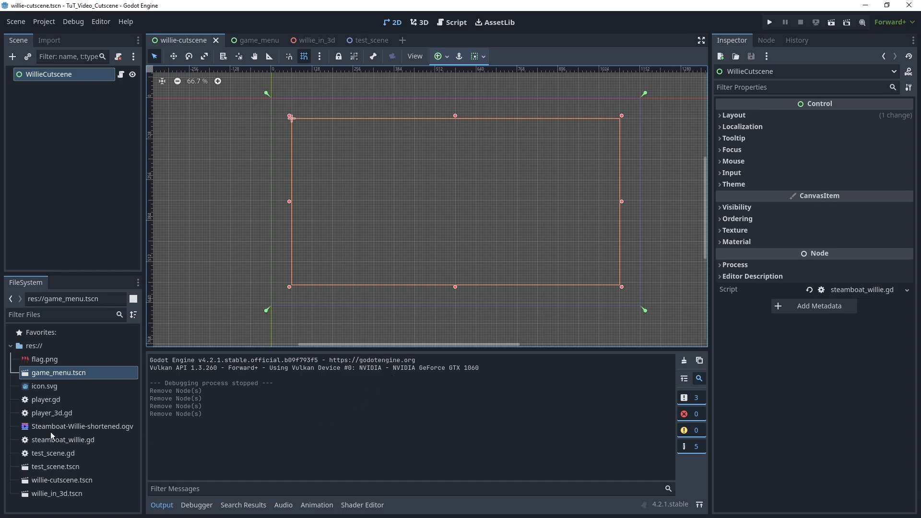
{"action": "mouse_move", "coordinate": [84, 436]}
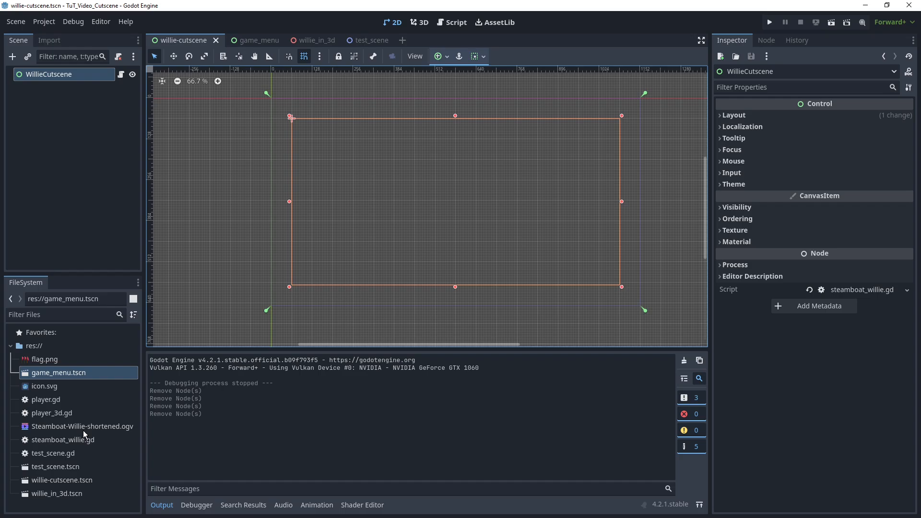
{"action": "mouse_move", "coordinate": [124, 441]}
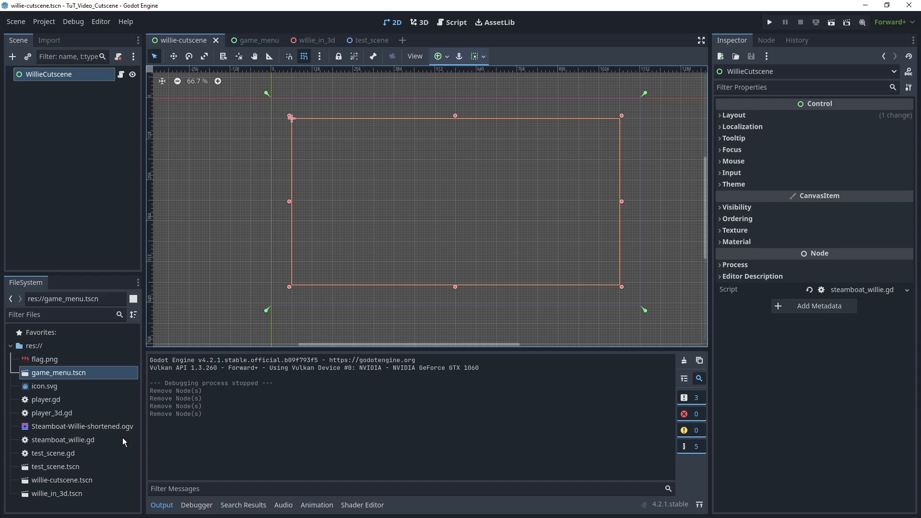
Select the Steamboat-Willie-shortened.ogv clip in the FileSystem dock.
{"action": "left_click", "coordinate": [82, 426]}
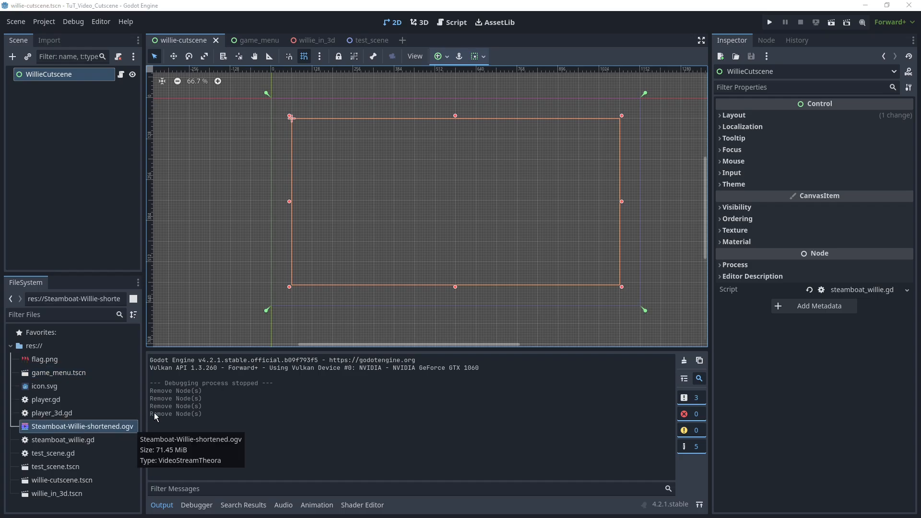
{"action": "mouse_move", "coordinate": [132, 434]}
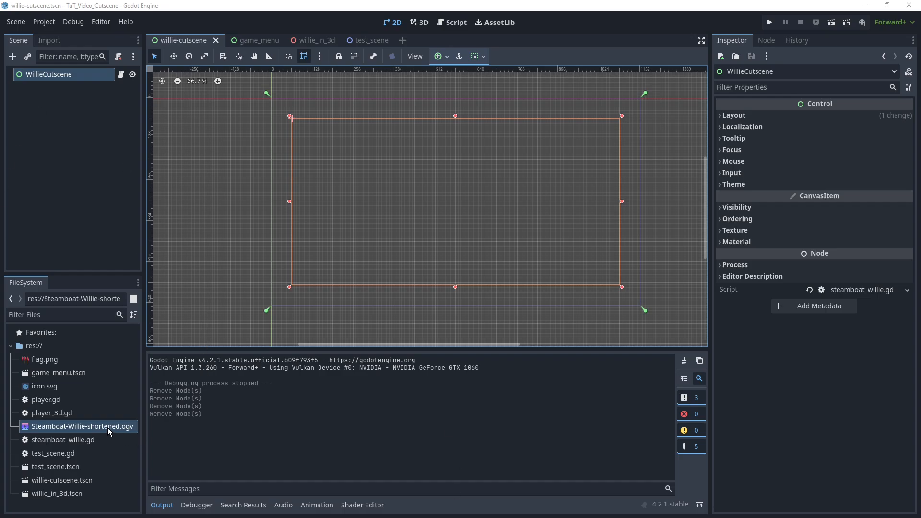
{"action": "right_click", "coordinate": [82, 426]}
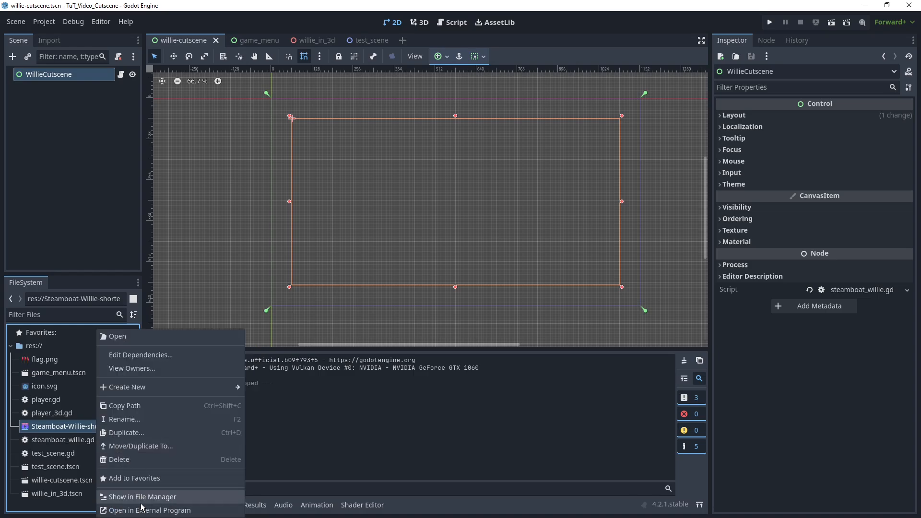
{"action": "left_click", "coordinate": [142, 496]}
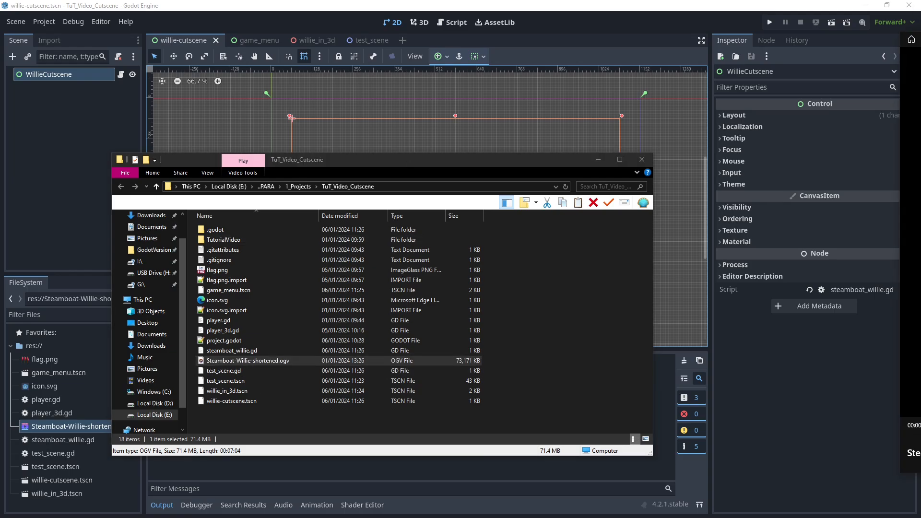
{"action": "double_click", "coordinate": [250, 360]}
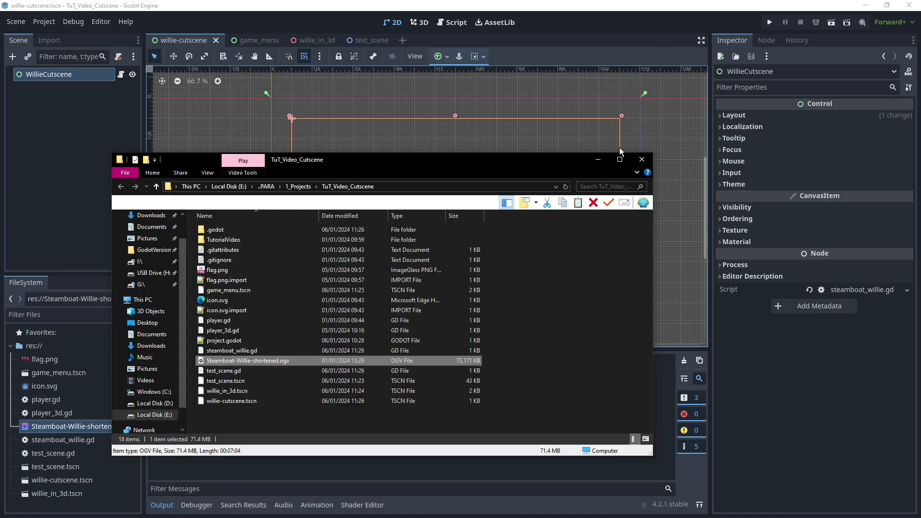
{"action": "mouse_move", "coordinate": [598, 171]}
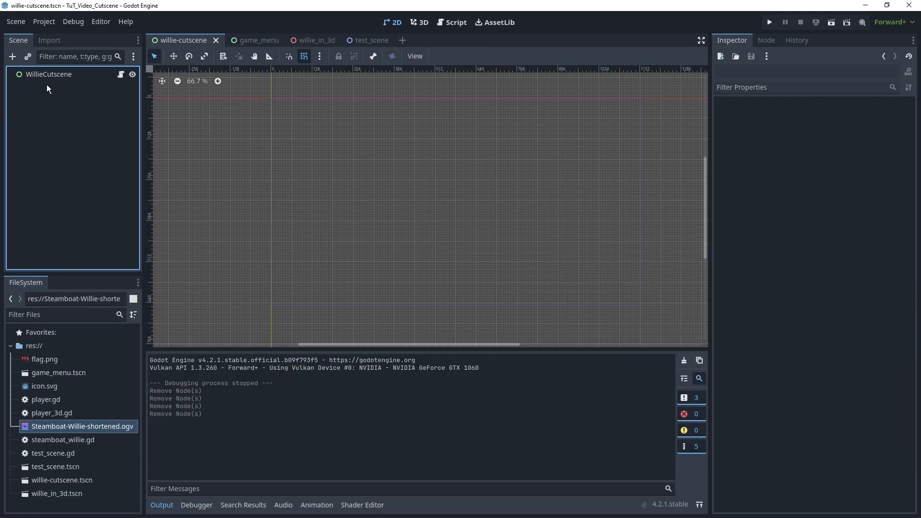
Add a VideoStreamPlayer child under WillieCutscene anchored to the Full Rect preset.
{"action": "left_click", "coordinate": [439, 56]}
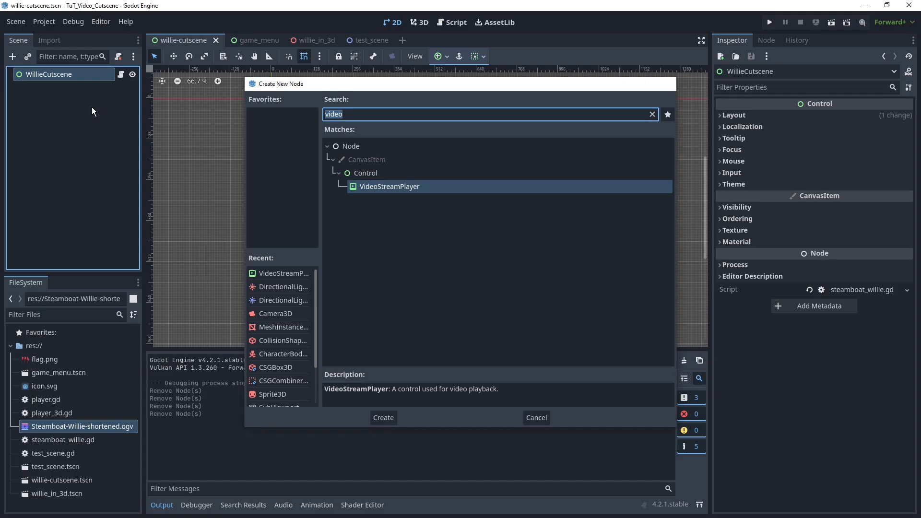
{"action": "left_click", "coordinate": [383, 417]}
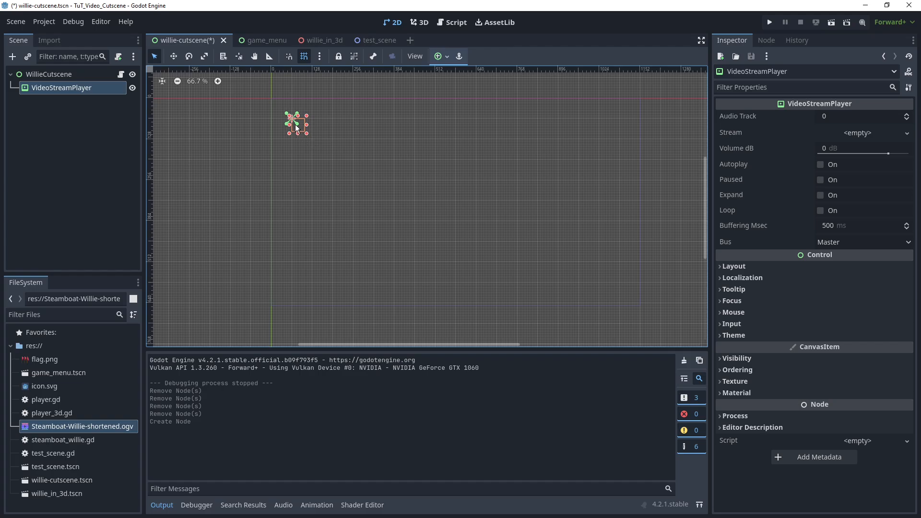
{"action": "mouse_move", "coordinate": [459, 68]}
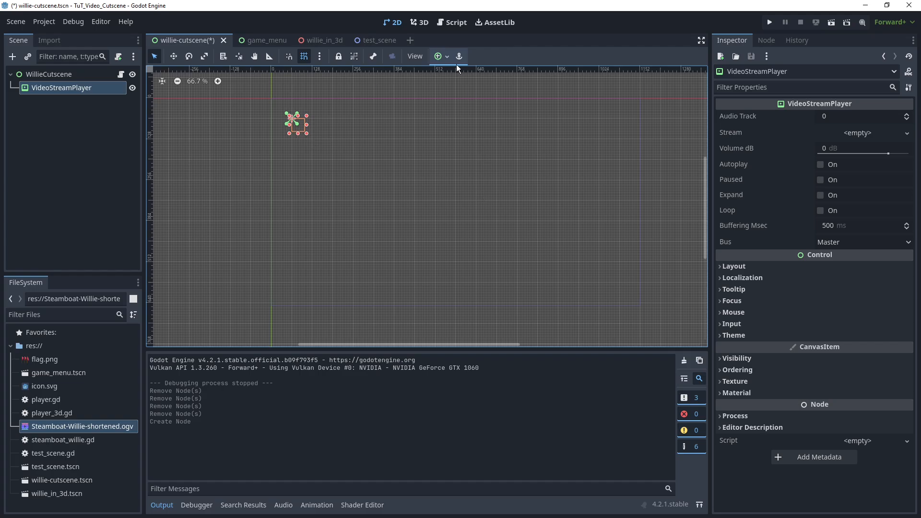
{"action": "left_click", "coordinate": [48, 74]}
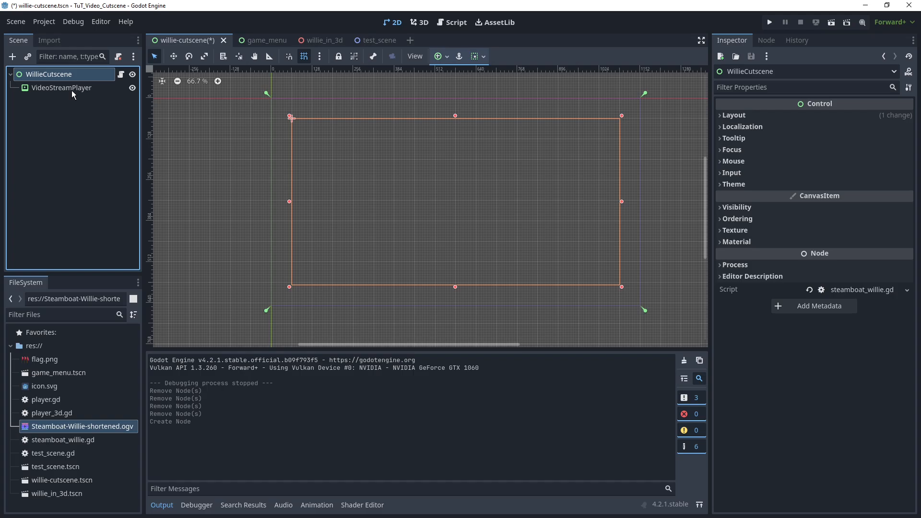
{"action": "left_click", "coordinate": [61, 88]}
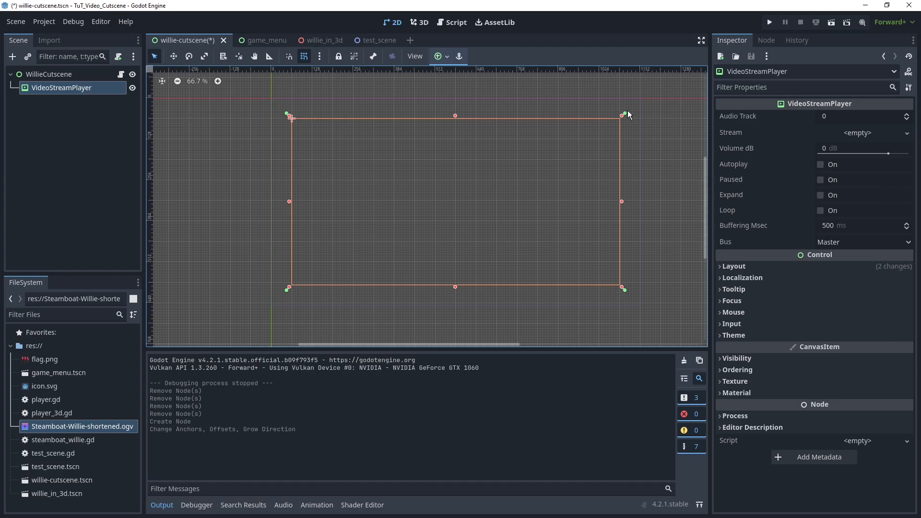
Assign Steamboat-Willie-shortened.ogv as the stream and enable Autoplay and Expand.
{"action": "left_click", "coordinate": [48, 73]}
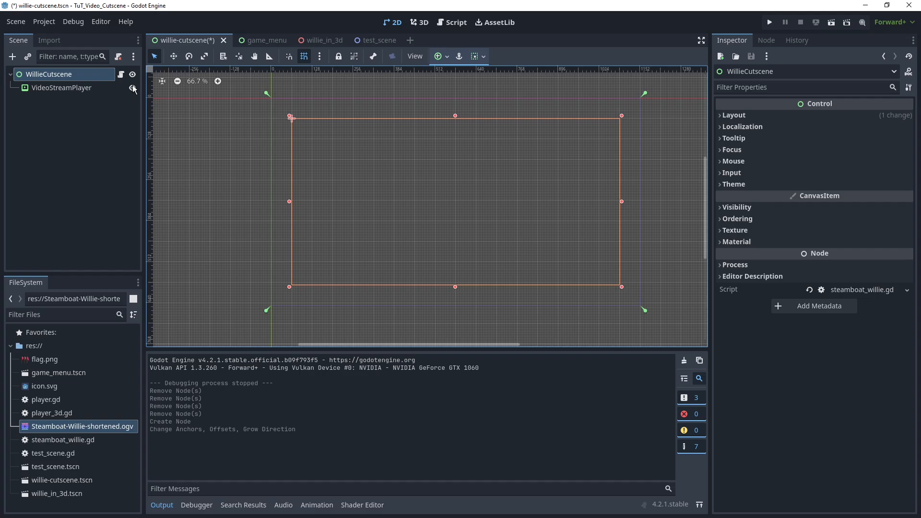
{"action": "left_click", "coordinate": [62, 87]}
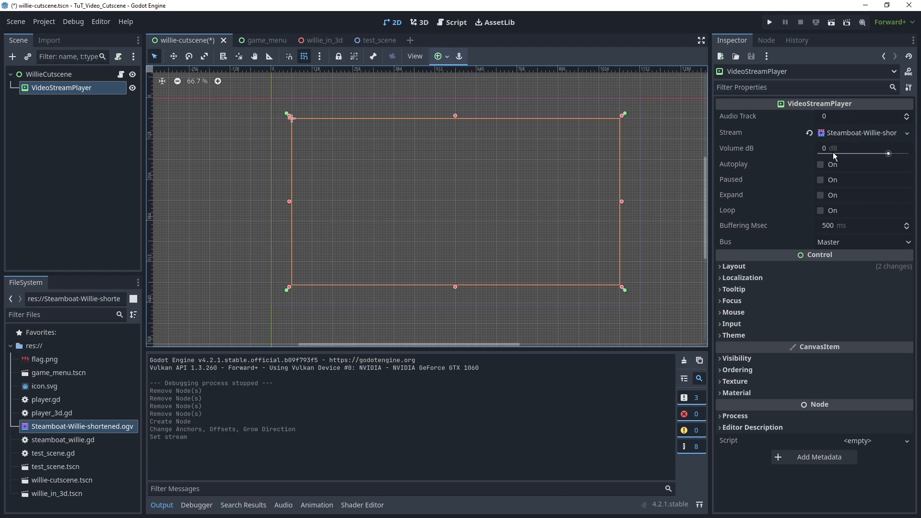
{"action": "mouse_move", "coordinate": [860, 164]}
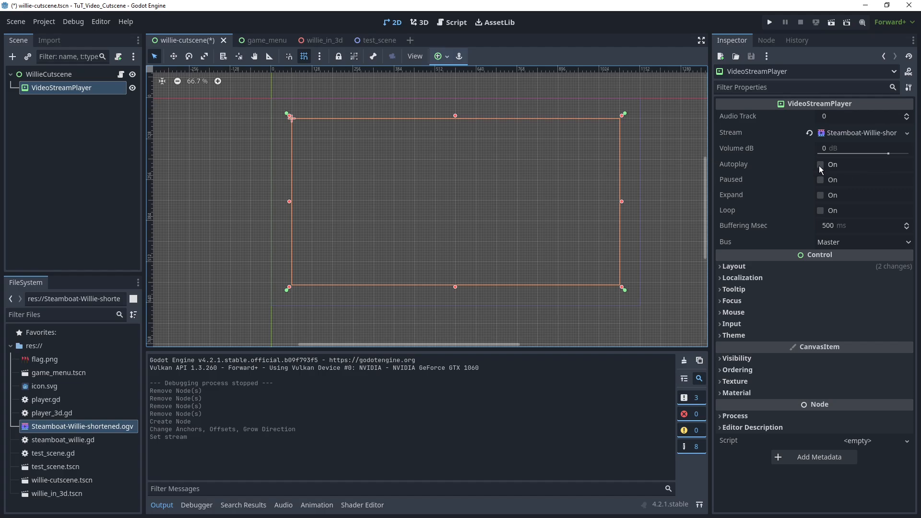
{"action": "left_click", "coordinate": [820, 164]}
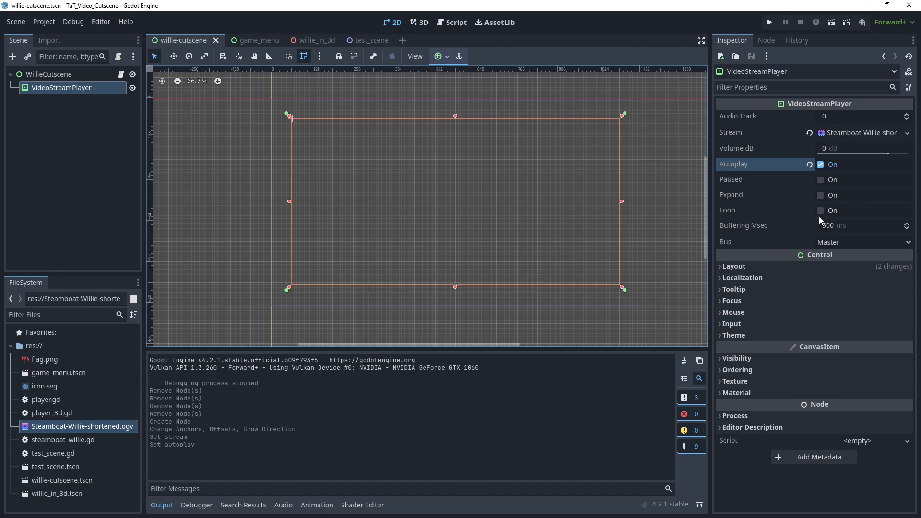
{"action": "mouse_move", "coordinate": [788, 201]}
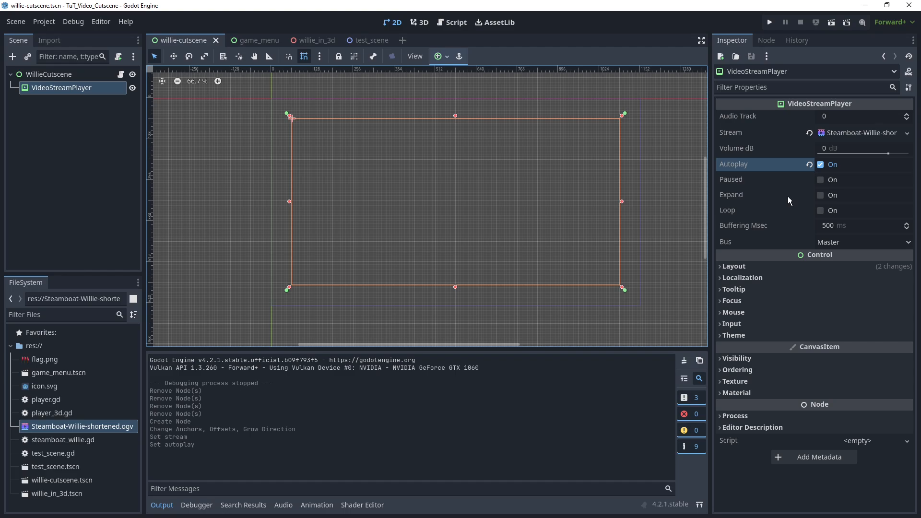
{"action": "left_click", "coordinate": [820, 195]}
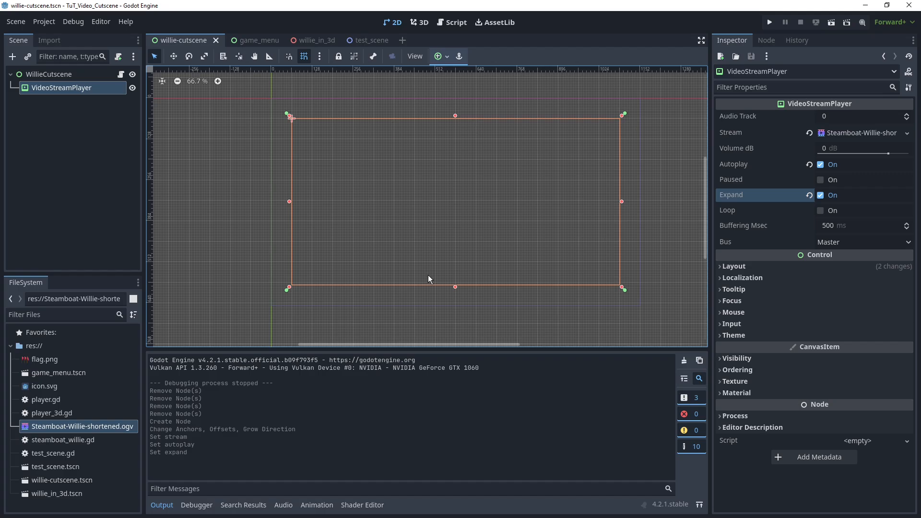
{"action": "left_click", "coordinate": [821, 195]}
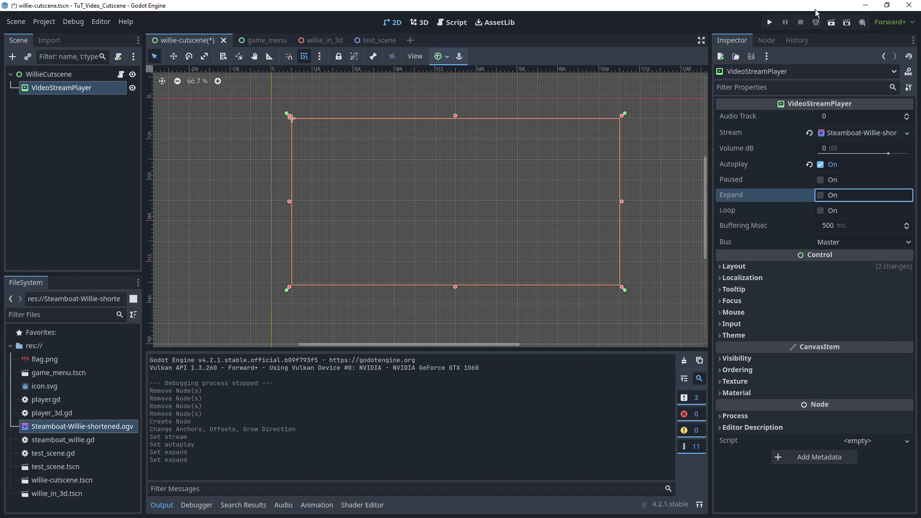
Run the cutscene scene to confirm the cartoon plays, then stop it.
{"action": "left_click", "coordinate": [768, 22]}
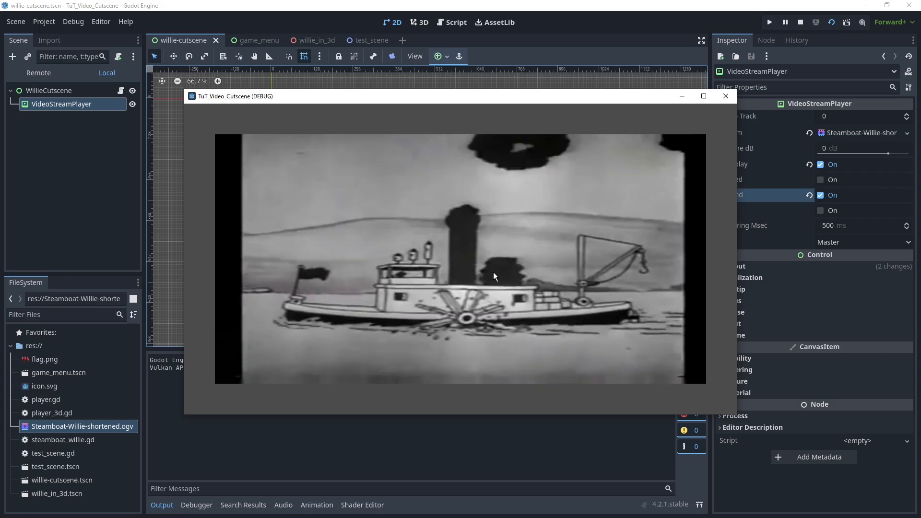
{"action": "left_click", "coordinate": [800, 22]}
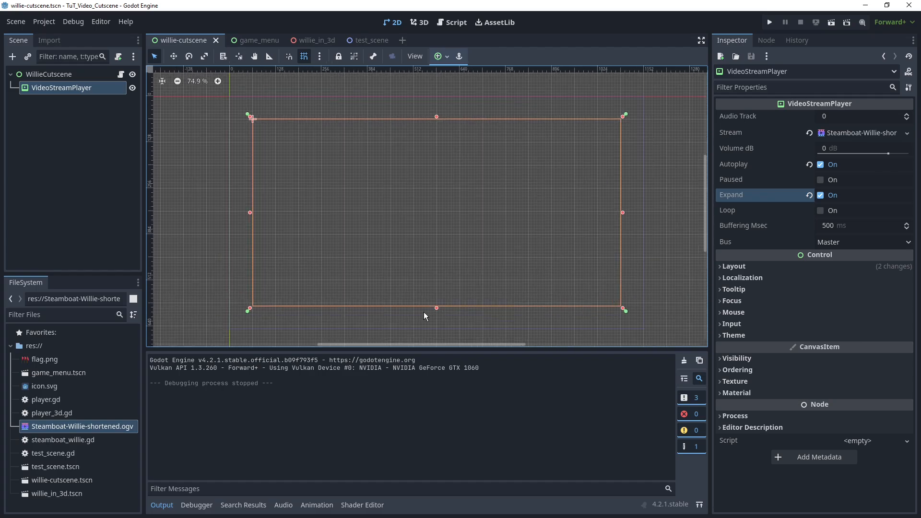
Connect the VideoStreamPlayer's finished signal to a new _on_video_stream_player_finished method.
{"action": "left_click", "coordinate": [765, 40]}
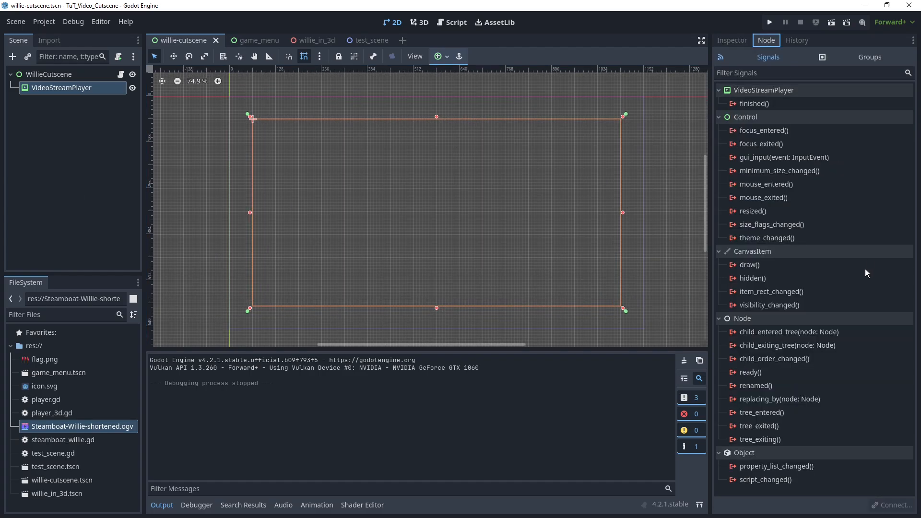
{"action": "mouse_move", "coordinate": [569, 238]}
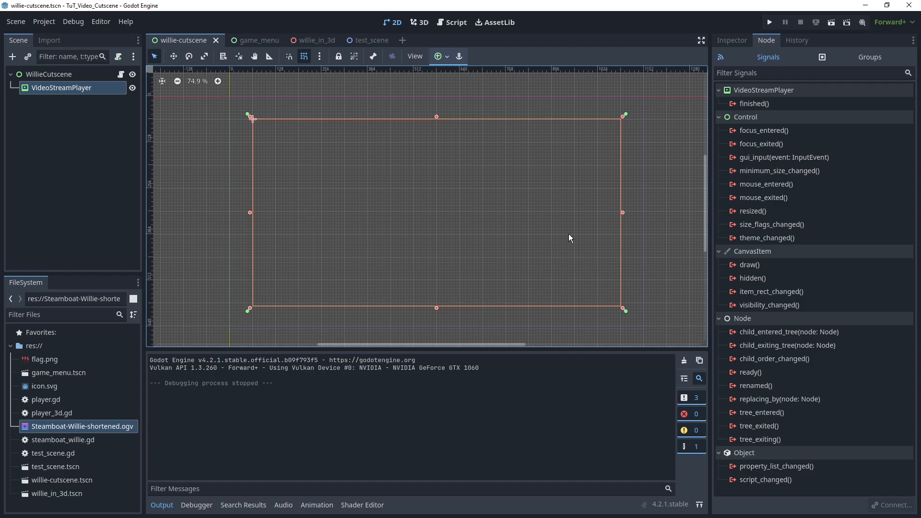
{"action": "left_click", "coordinate": [754, 104]}
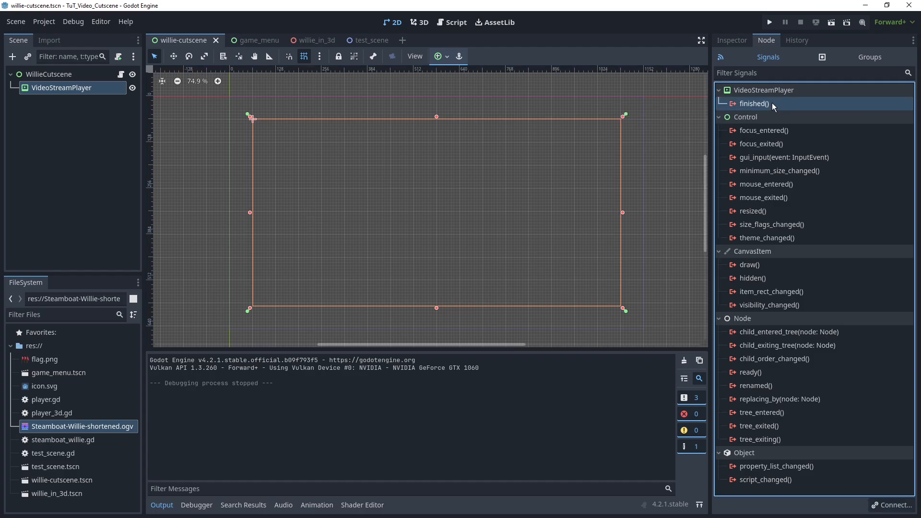
{"action": "double_click", "coordinate": [754, 104]}
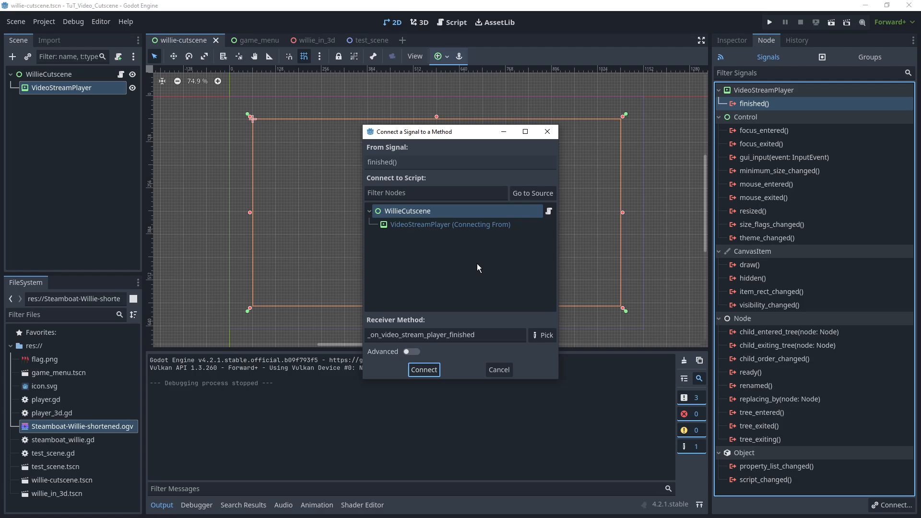
{"action": "left_click", "coordinate": [423, 369]}
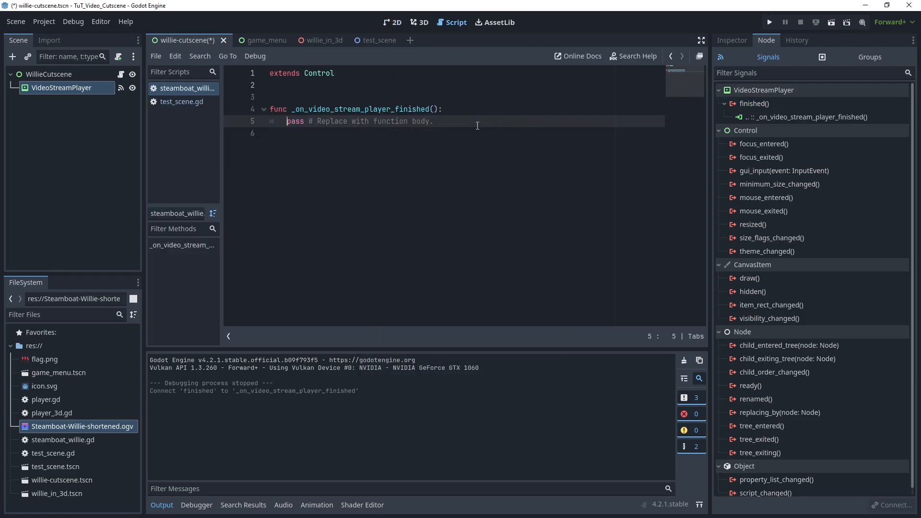
Write get_tree().change_scene_to_packed(next_scene) and var next_scene = preload("res://willie_in_3d.tscn").
{"action": "type", "text": "GET_"}
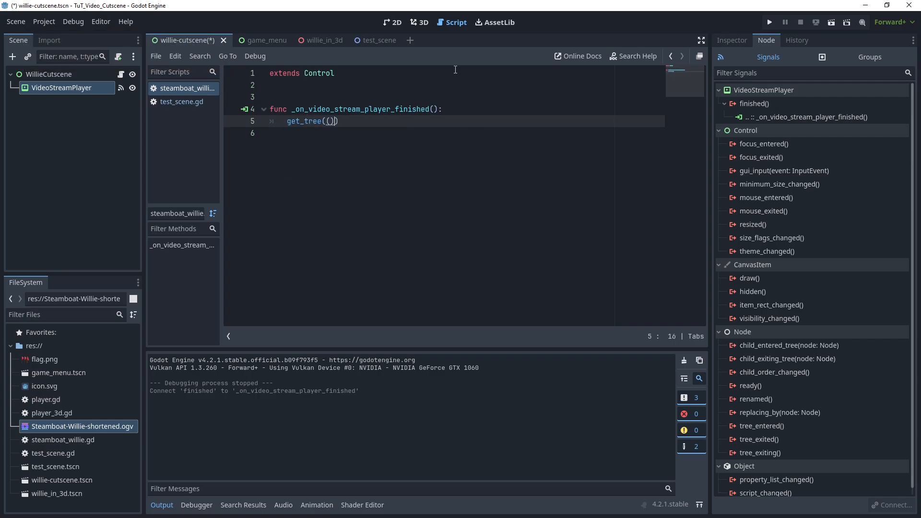
{"action": "key", "text": "BackSpace"}
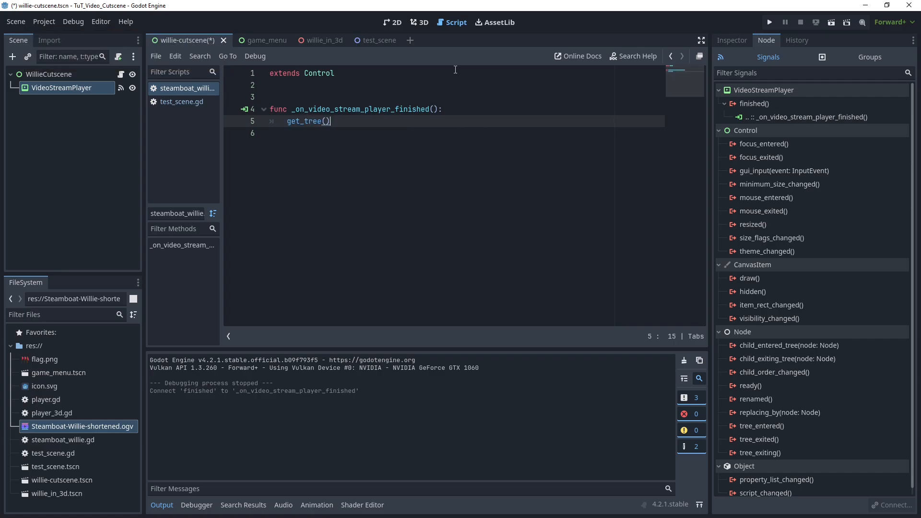
{"action": "type", "text": ".change_scene_to_packed("}
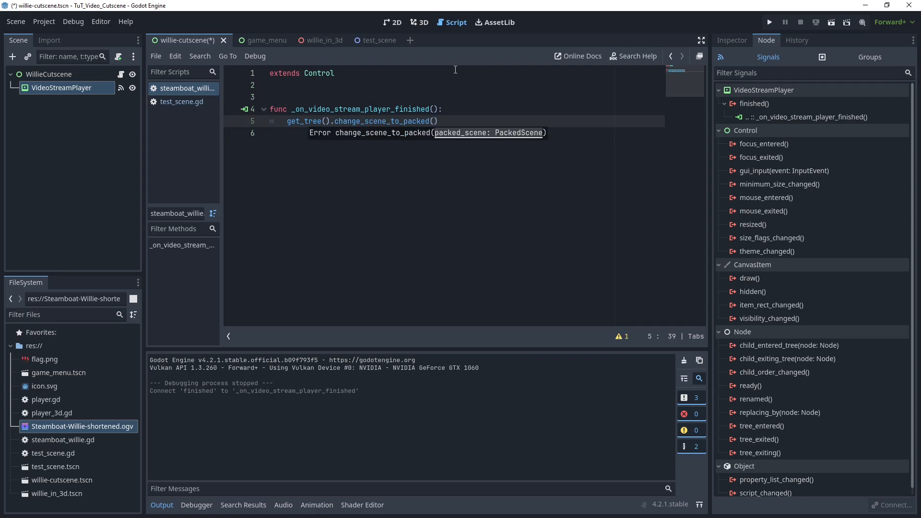
{"action": "type", "text": "var next_scene ="}
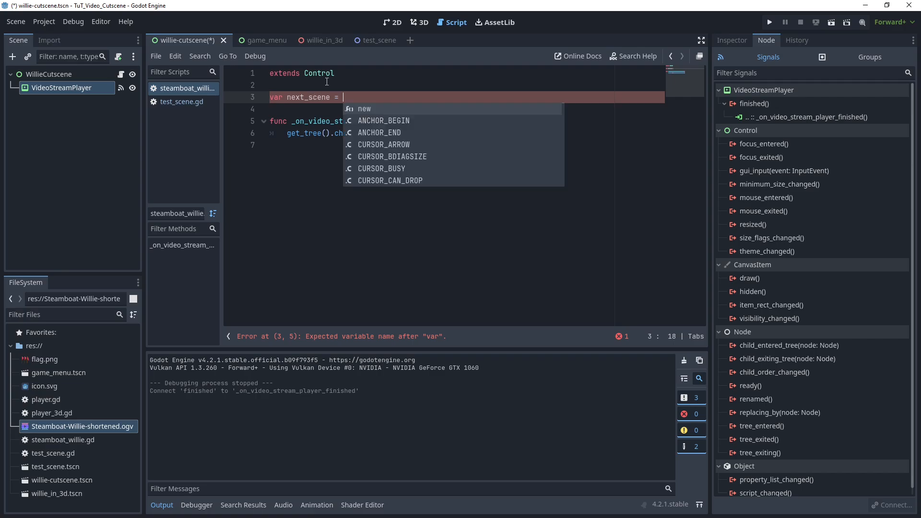
{"action": "type", "text": "preload(wi"}
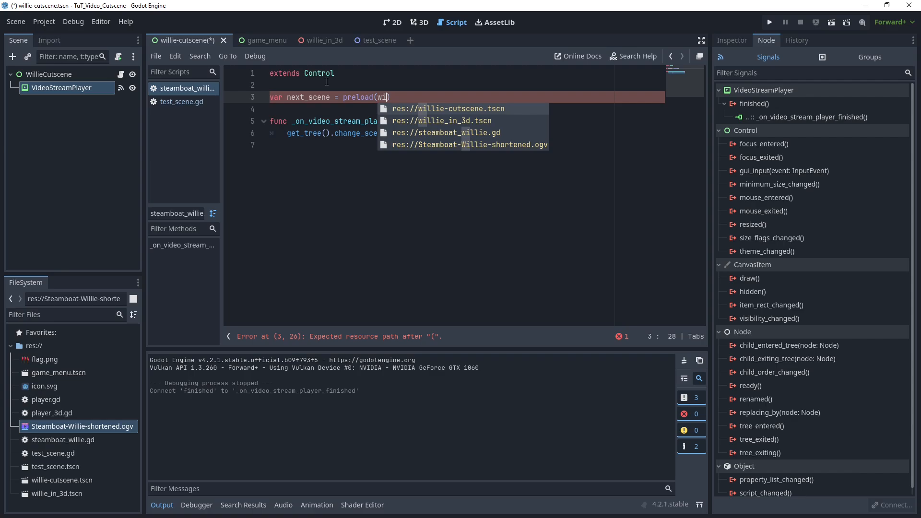
{"action": "left_click", "coordinate": [441, 121]}
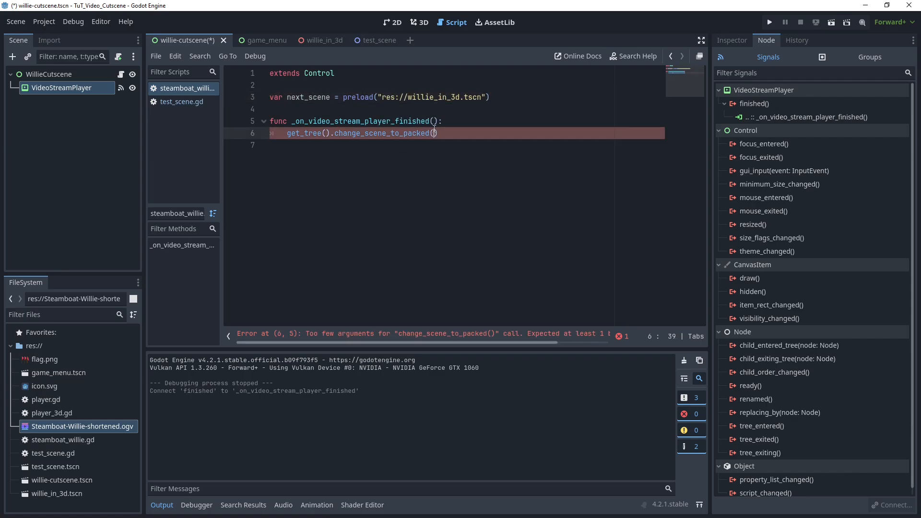
{"action": "type", "text": "next_scene"}
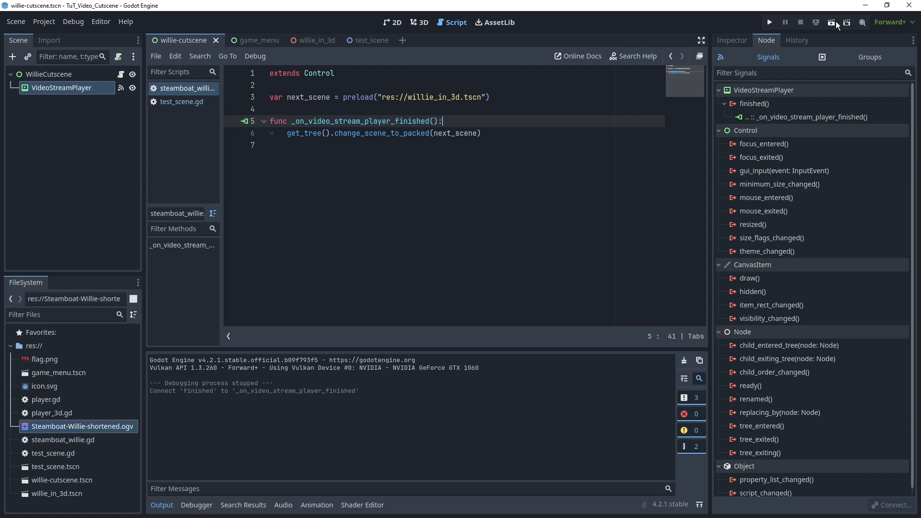
Run the cutscene to test the transition to the 3D scene.
{"action": "left_click", "coordinate": [769, 23]}
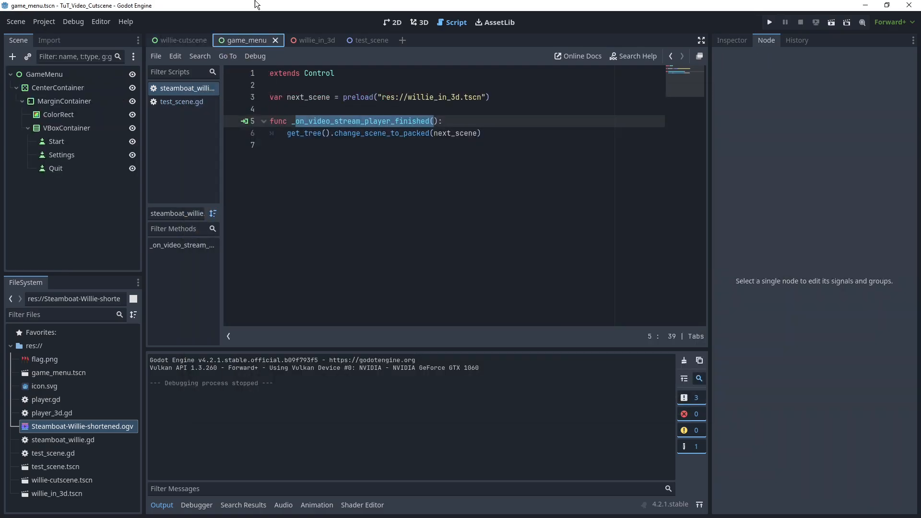
Add a VideoStreamPlayer under GameMenu above the buttons, anchored Full Rect.
{"action": "right_click", "coordinate": [44, 74]}
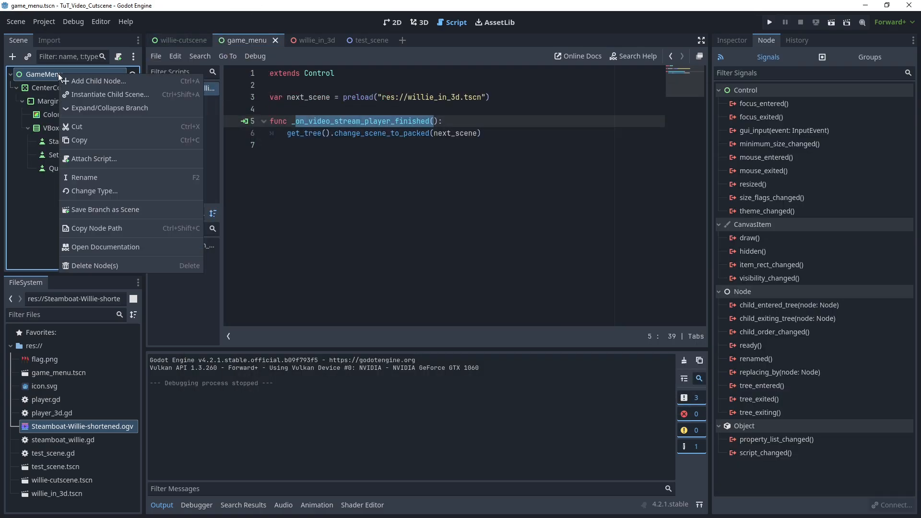
{"action": "left_click", "coordinate": [393, 22]}
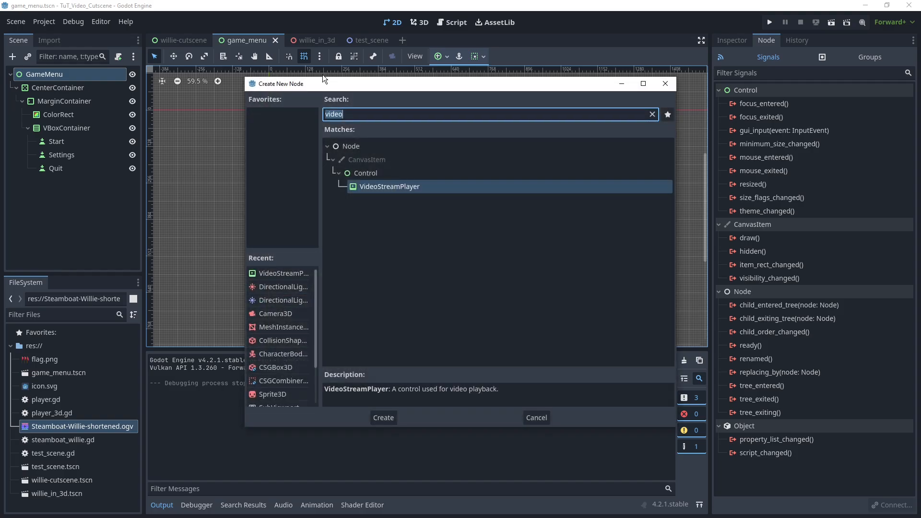
{"action": "left_click", "coordinate": [382, 417]}
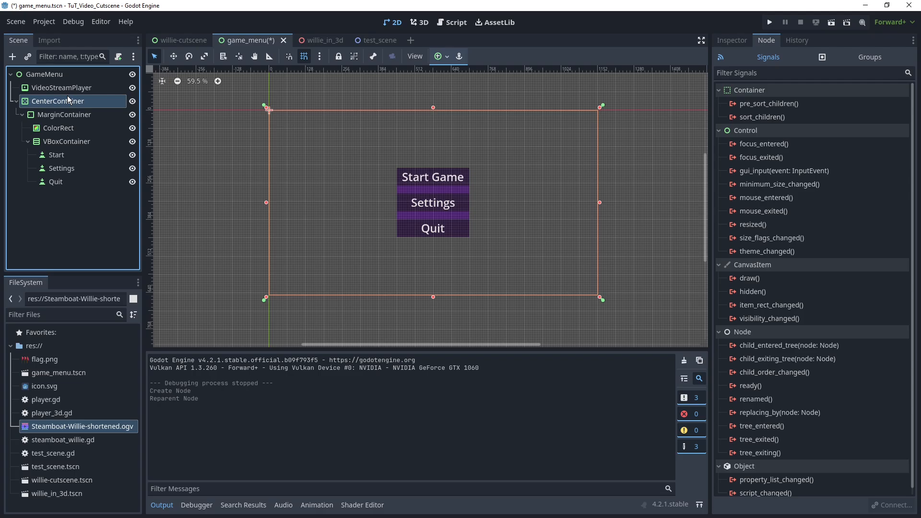
{"action": "left_click", "coordinate": [438, 57]}
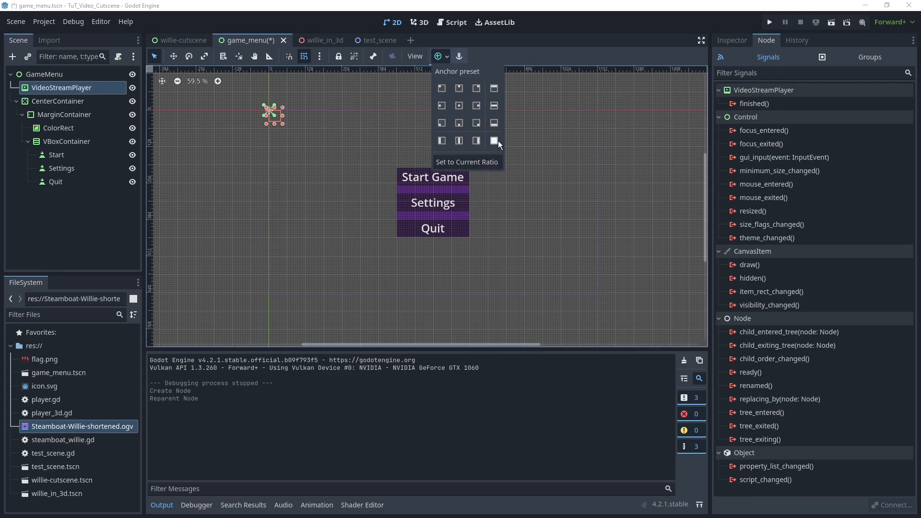
{"action": "left_click", "coordinate": [494, 141]}
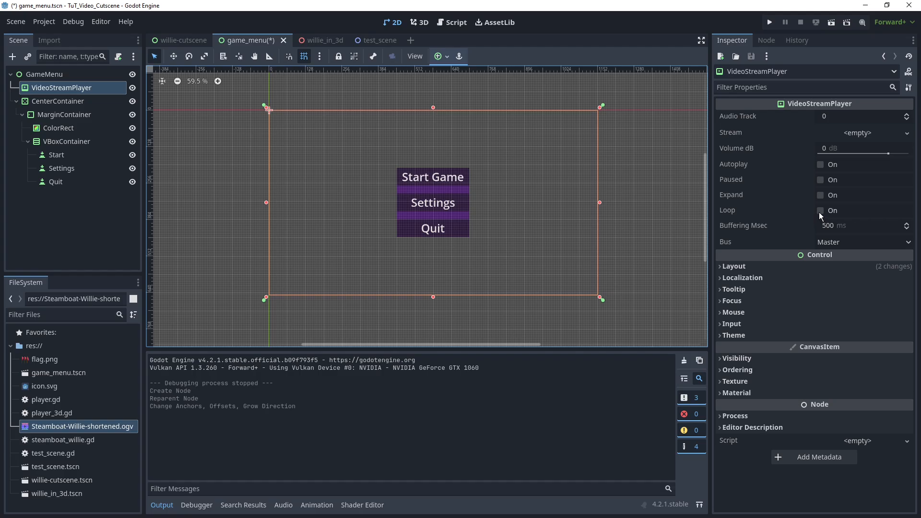
Enable Loop, Expand and Autoplay with the Steamboat Willie stream and preview the menu running.
{"action": "left_click", "coordinate": [820, 210]}
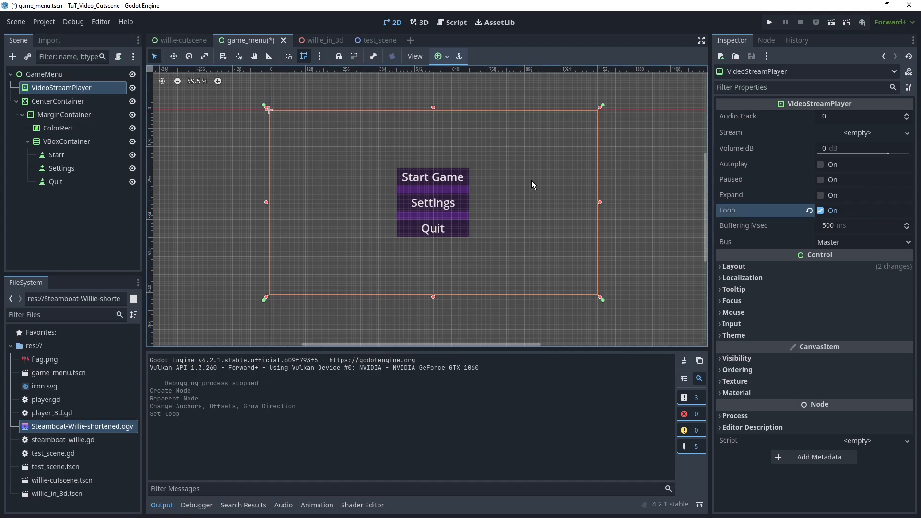
{"action": "mouse_move", "coordinate": [799, 205]}
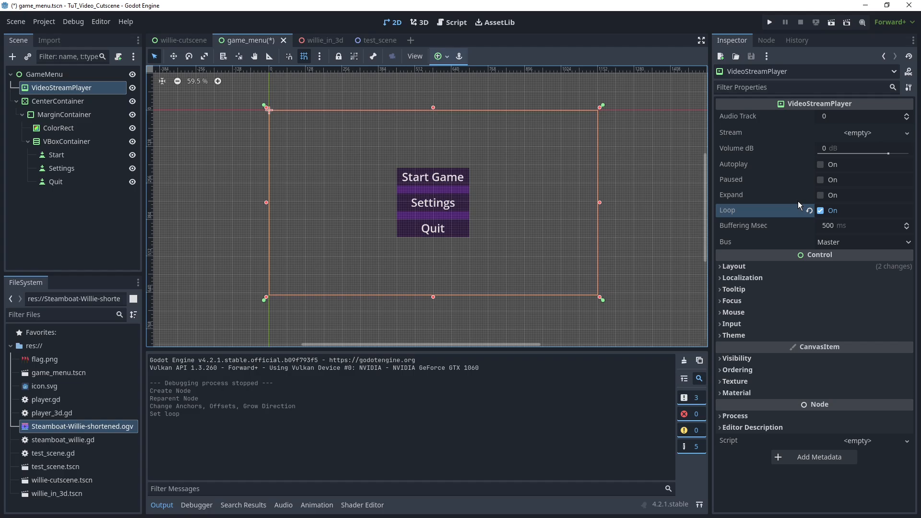
{"action": "left_click", "coordinate": [820, 194]}
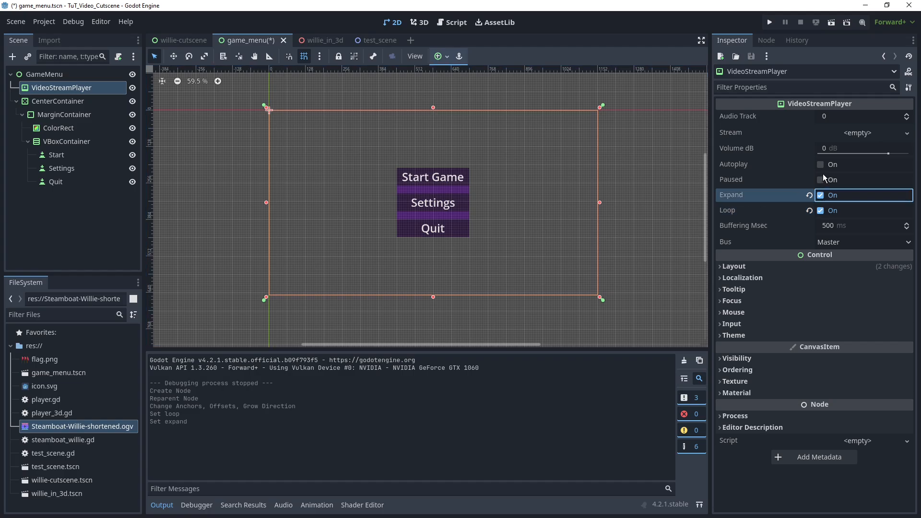
{"action": "left_click", "coordinate": [820, 164]}
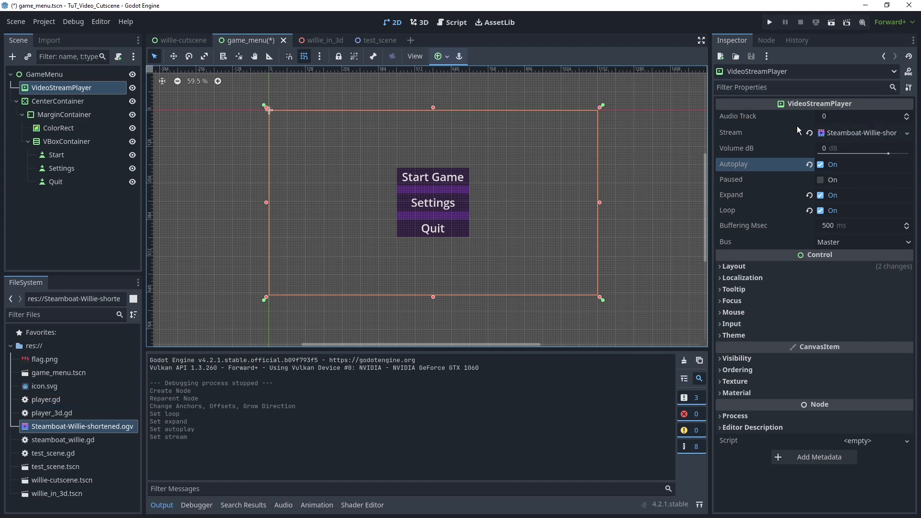
{"action": "left_click", "coordinate": [768, 22]}
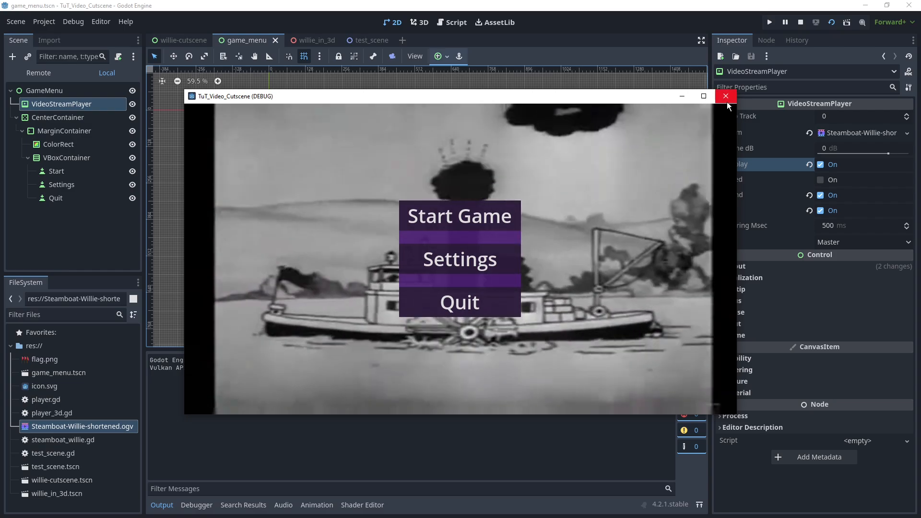
{"action": "left_click", "coordinate": [726, 95]}
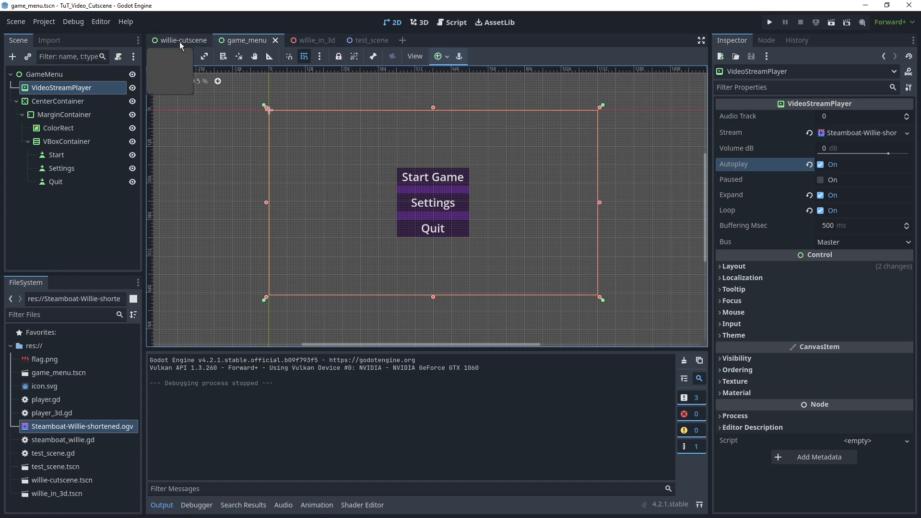
Open the test_scene level and zoom out to see the player, tilemap and flag.
{"action": "left_click", "coordinate": [358, 40]}
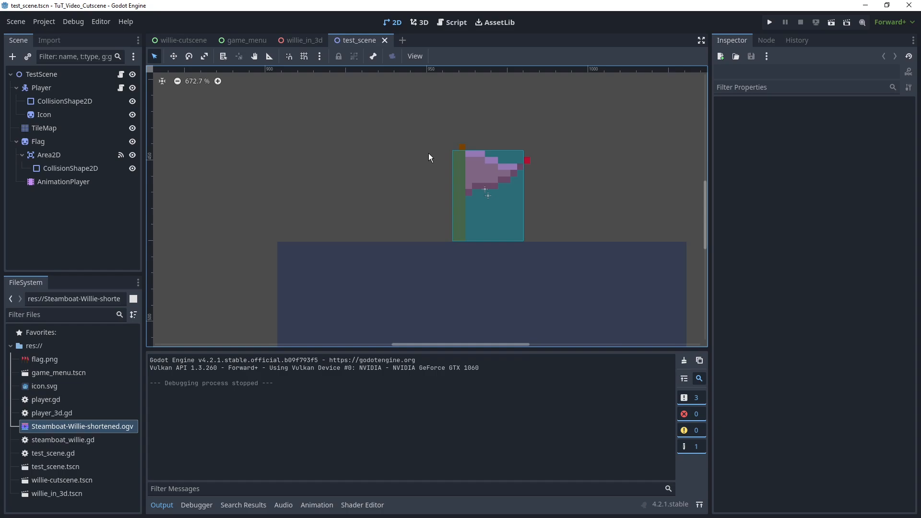
{"action": "scroll", "scroll_direction": "down", "scroll_amount": 3}
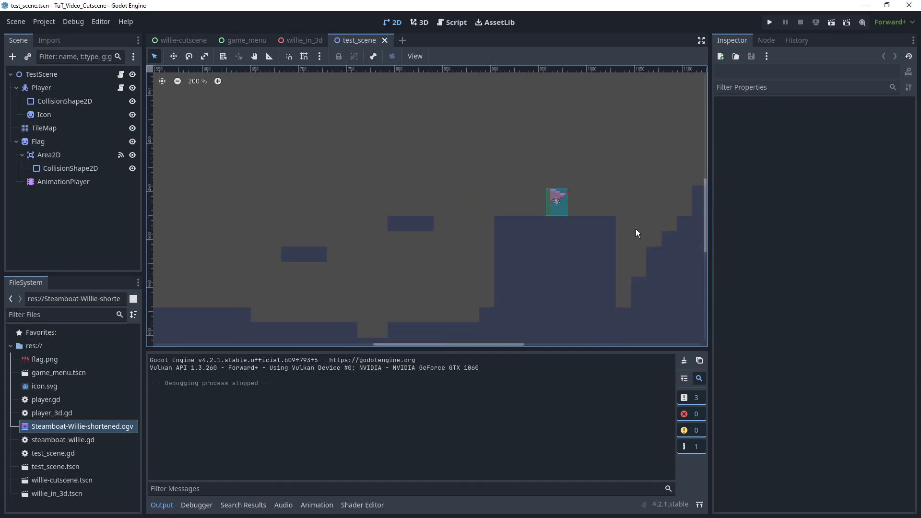
{"action": "scroll", "scroll_direction": "down", "scroll_amount": 3}
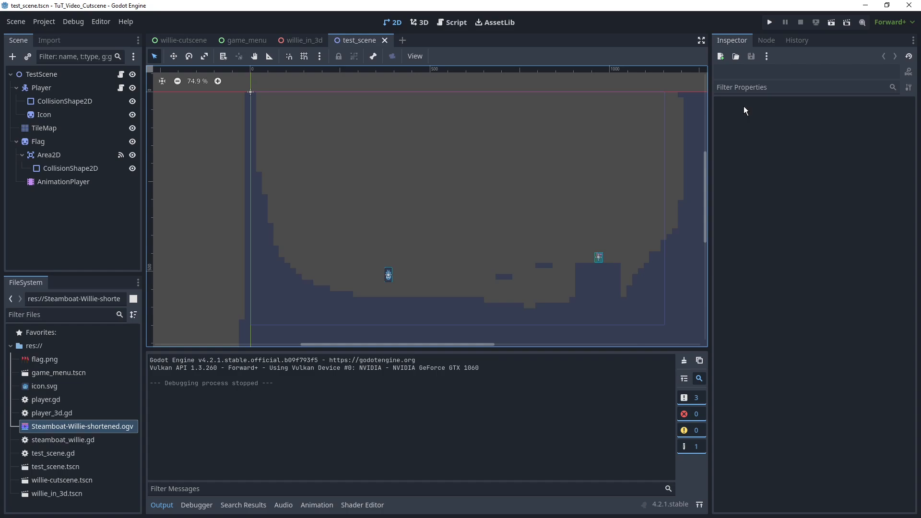
{"action": "mouse_move", "coordinate": [632, 263]}
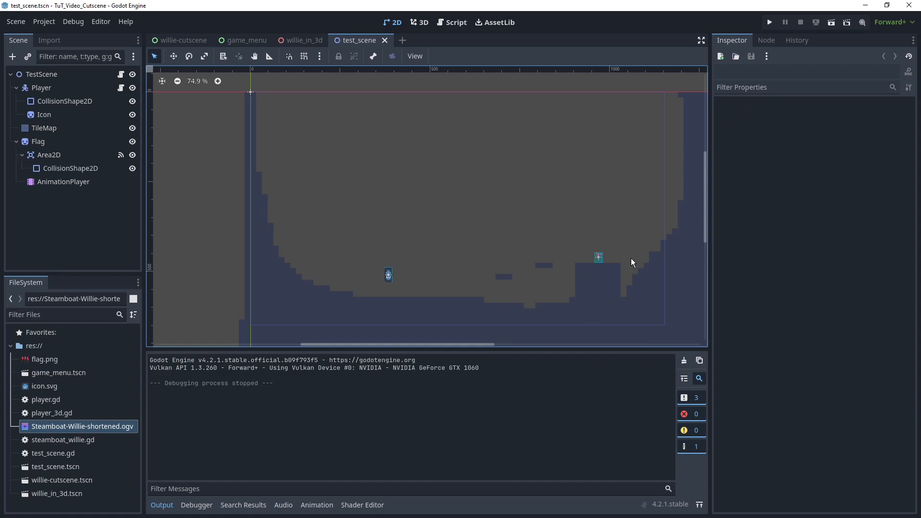
{"action": "mouse_move", "coordinate": [121, 98]}
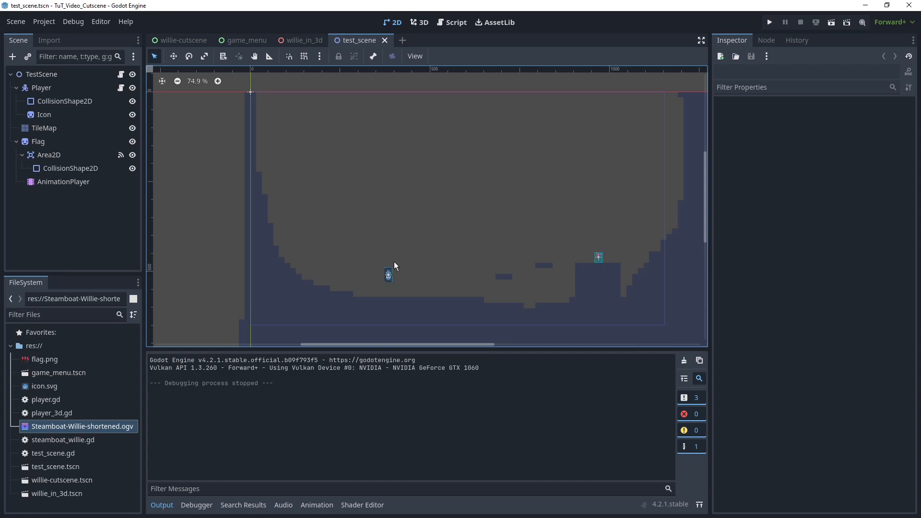
{"action": "mouse_move", "coordinate": [645, 247]}
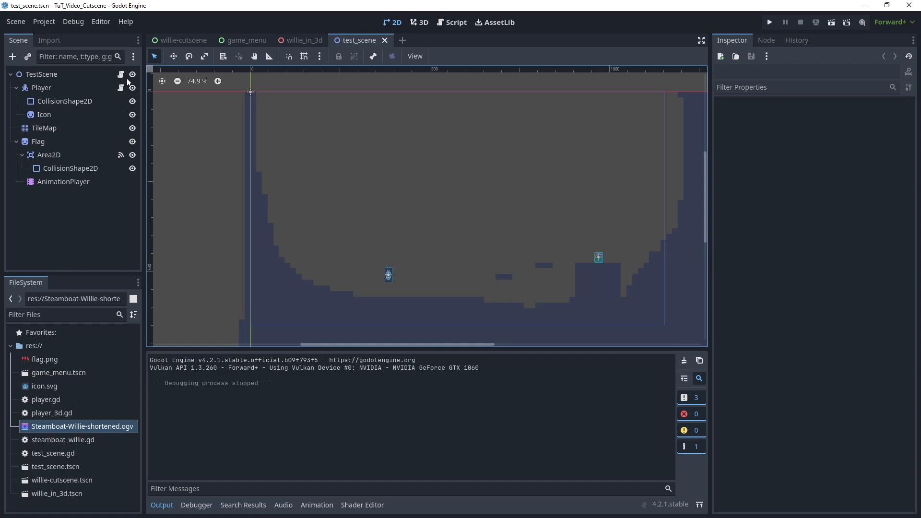
Define CUTSCENE_PATH : String = "res://willie-cutscene.tscn" in test_scene.gd.
{"action": "left_click", "coordinate": [454, 22]}
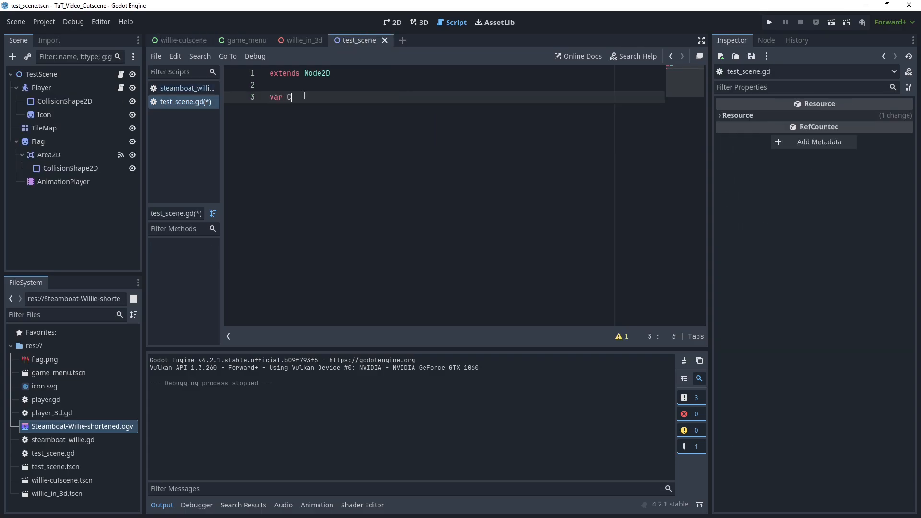
{"action": "type", "text": "UTSCENE_PA"}
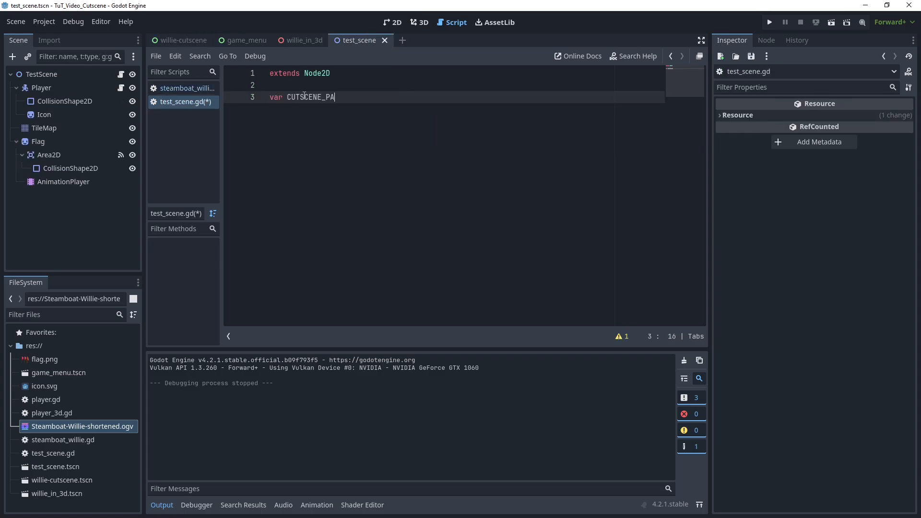
{"action": "type", "text": "TH : String = \"res:\""}
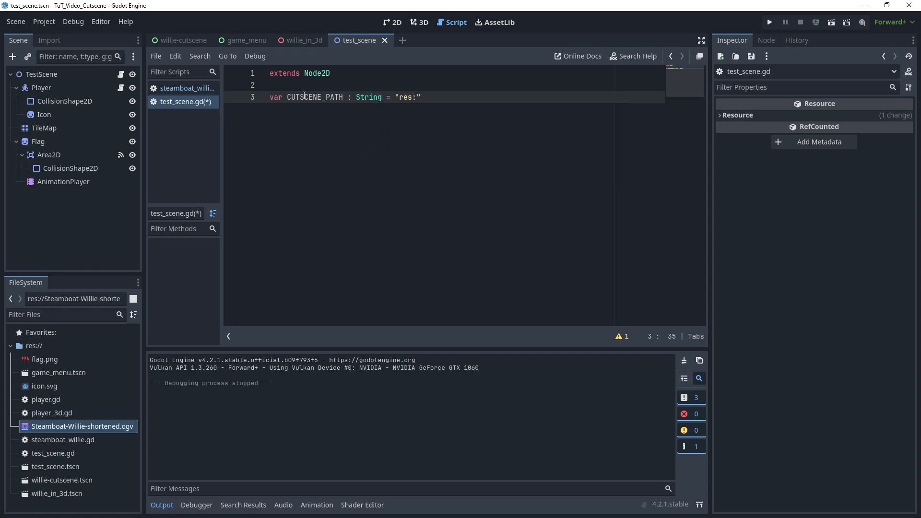
{"action": "type", "text": "//willie-cus"}
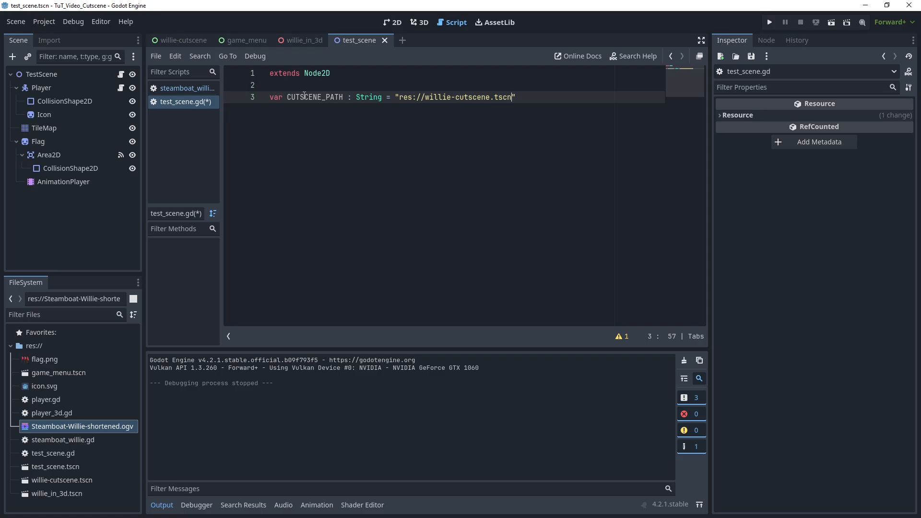
{"action": "key", "text": "Enter"}
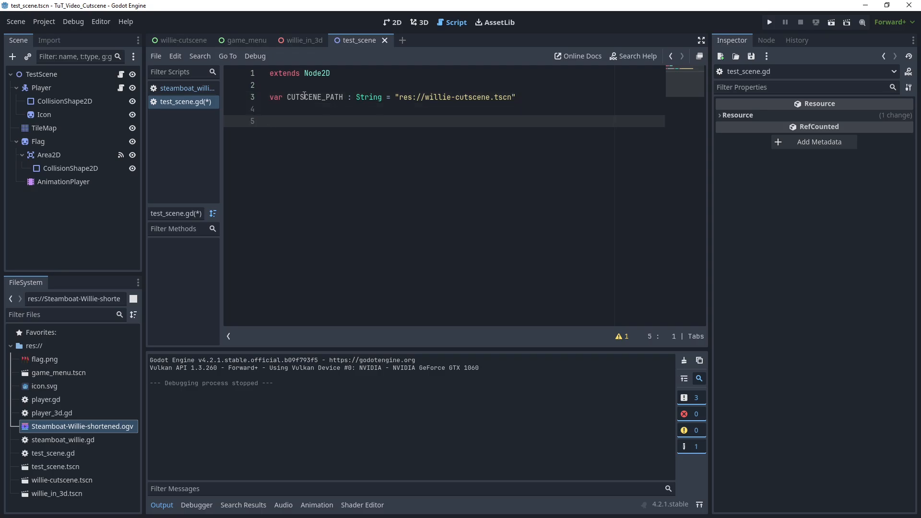
Write func _ready() calling ResourceLoader.load_threaded_request(CUTSCENE_PATH) and save.
{"action": "type", "text": "func"}
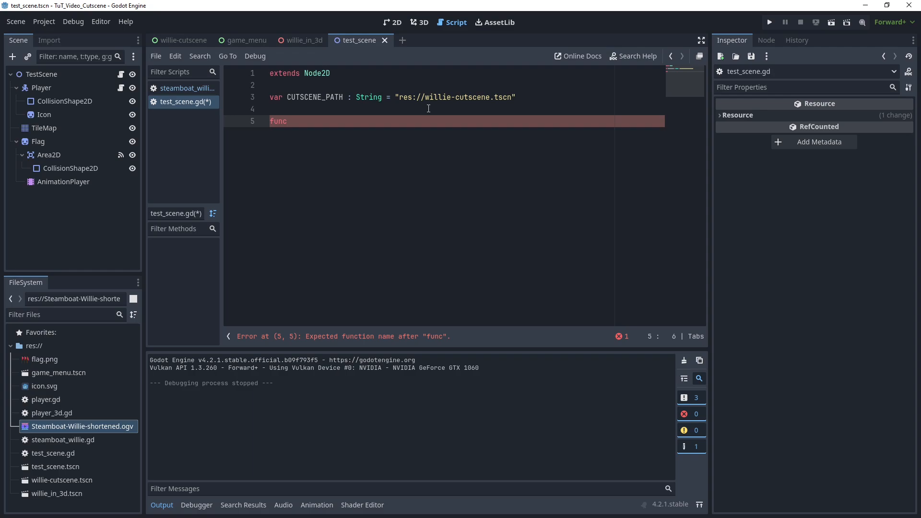
{"action": "mouse_move", "coordinate": [470, 138]}
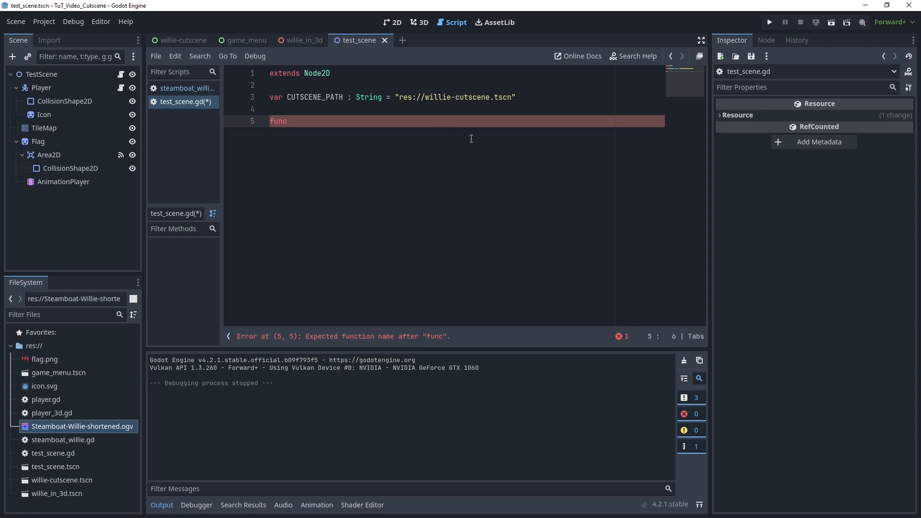
{"action": "mouse_move", "coordinate": [476, 142]}
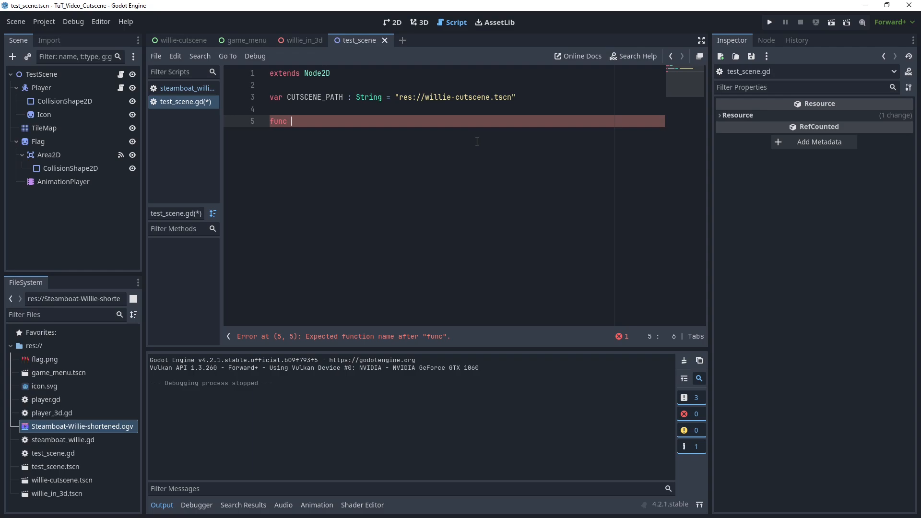
{"action": "type", "text": "_"}
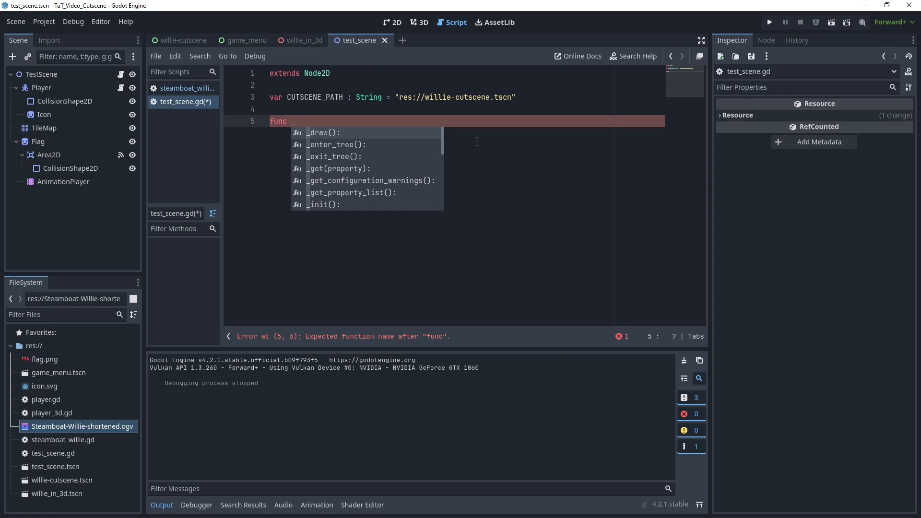
{"action": "type", "text": "ready():"}
{"action": "type", "text": "Res"}
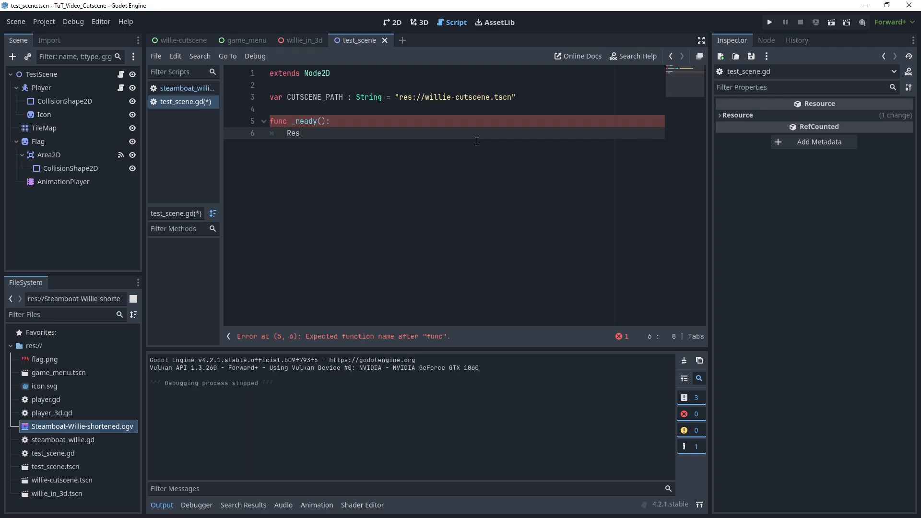
{"action": "type", "text": "ource"}
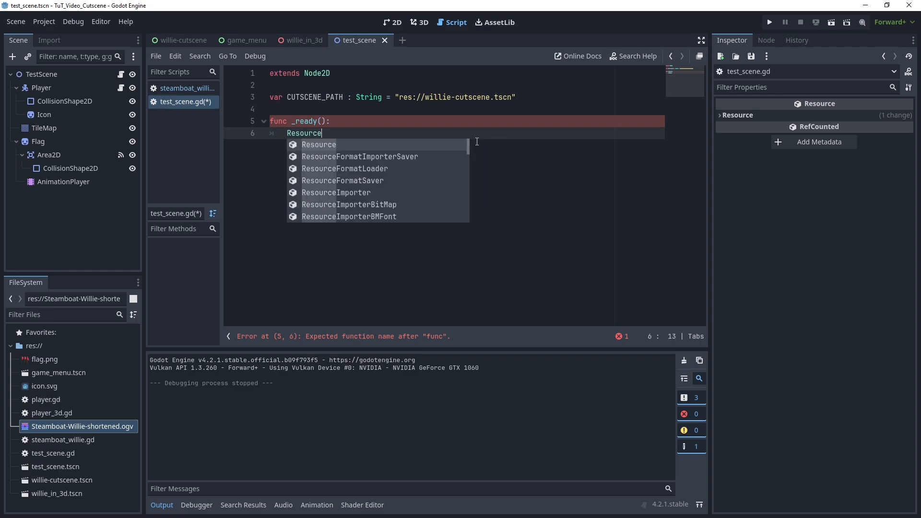
{"action": "type", "text": "Loader.load_threaded_request("}
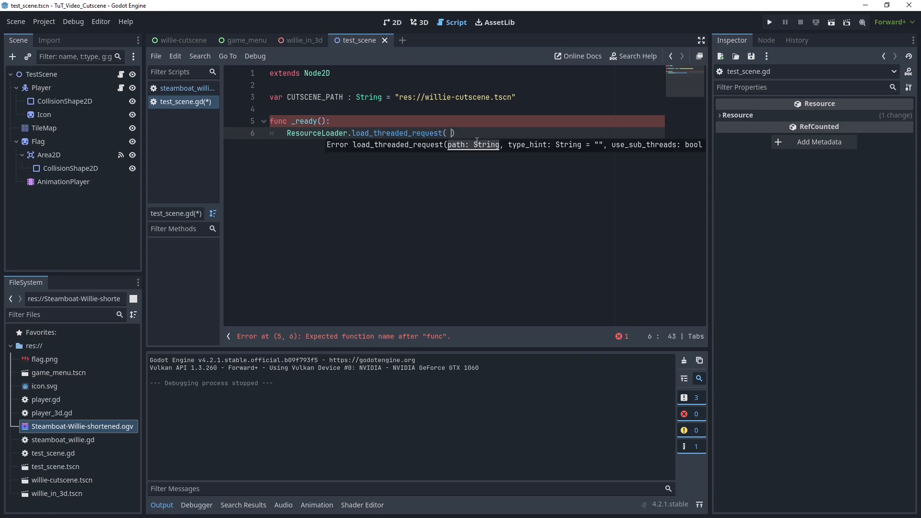
{"action": "type", "text": "CUTSCENE_PATH"}
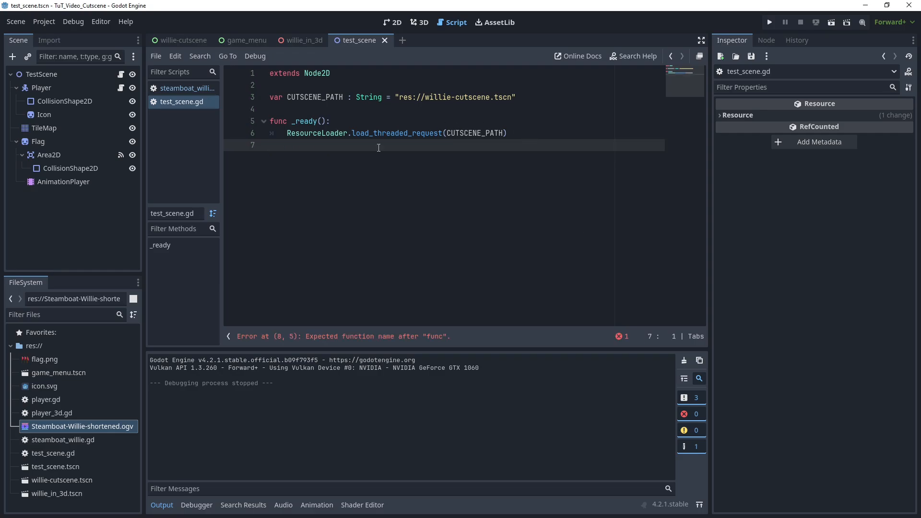
Disconnect the Flag Area2D's old body_entered handler and connect it to a new _on_area_2d_body_entered(body).
{"action": "left_click", "coordinate": [49, 154]}
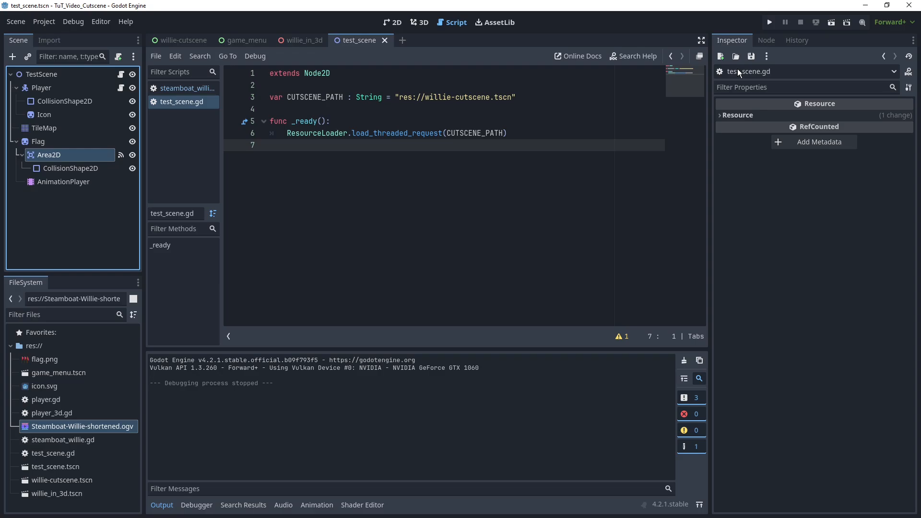
{"action": "right_click", "coordinate": [794, 171]}
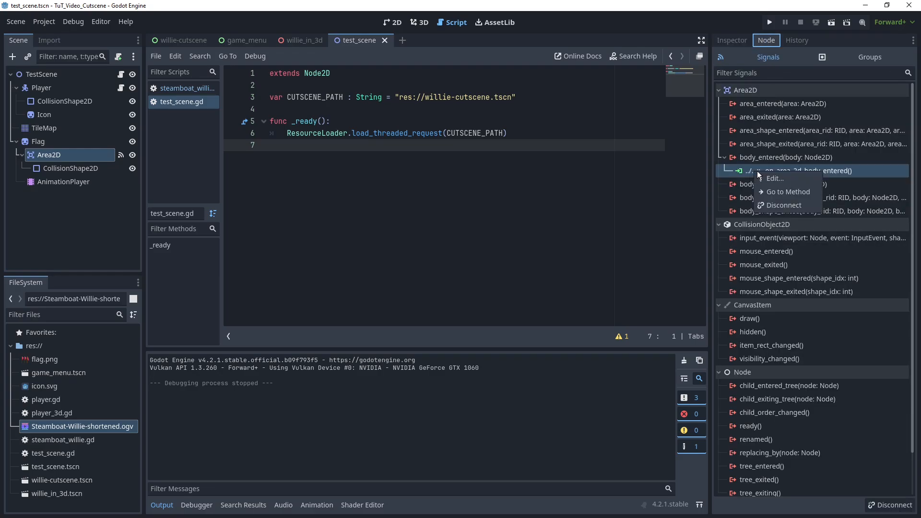
{"action": "left_click", "coordinate": [784, 204]}
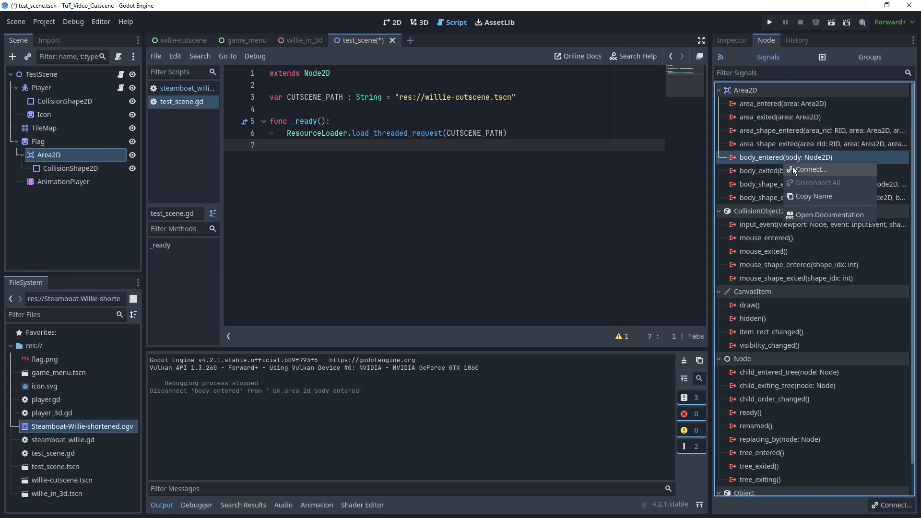
{"action": "left_click", "coordinate": [812, 170]}
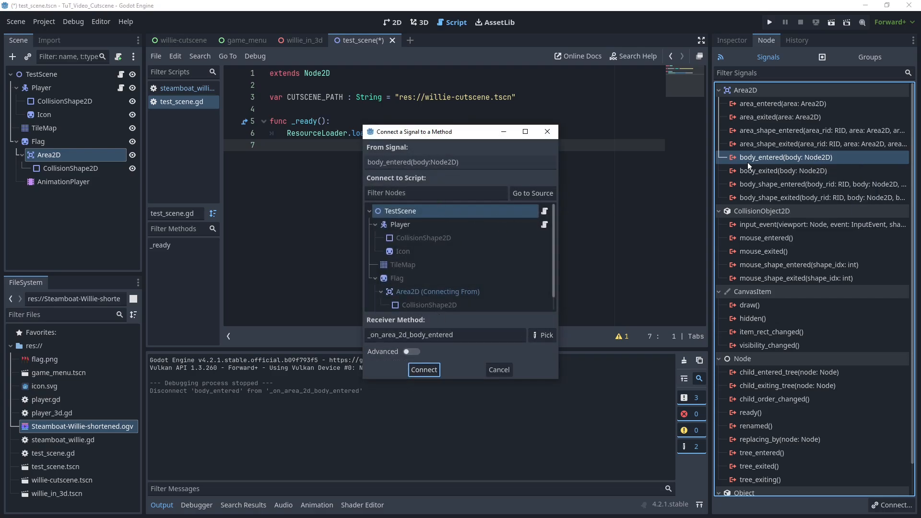
{"action": "mouse_move", "coordinate": [64, 90]}
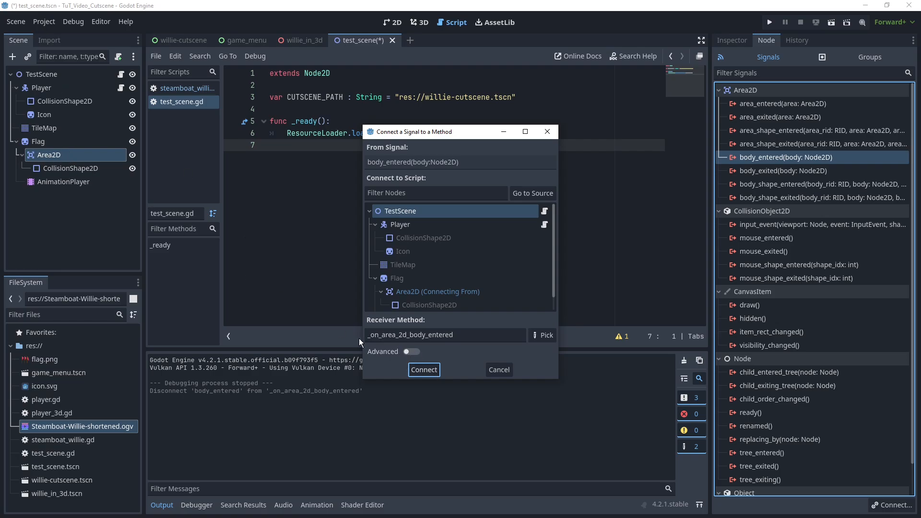
{"action": "left_click", "coordinate": [423, 369]}
{"action": "type", "text": "v"}
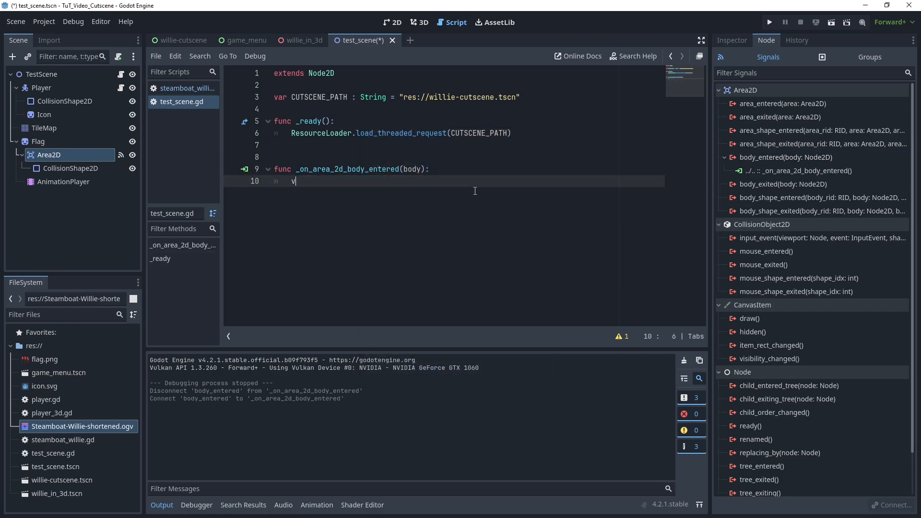
In _on_area_2d_body_entered, fetch the cutscene with ResourceLoader.load_threaded_get(CUTSCENE_PATH).
{"action": "type", "text": "ar cutscene"}
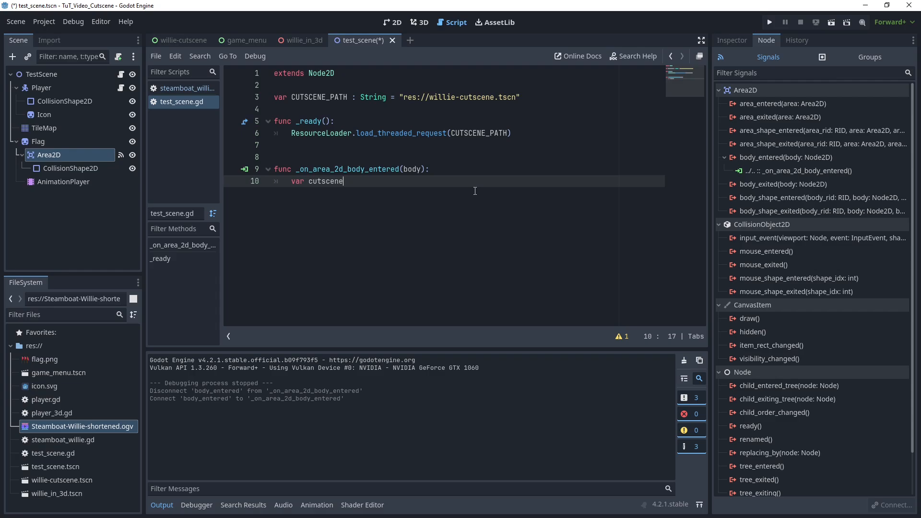
{"action": "type", "text": "= RE"}
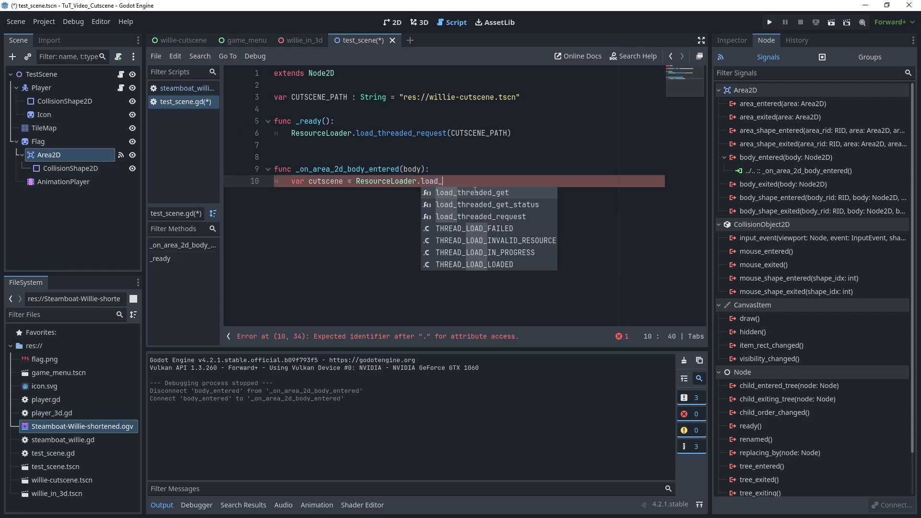
{"action": "left_click", "coordinate": [473, 191]}
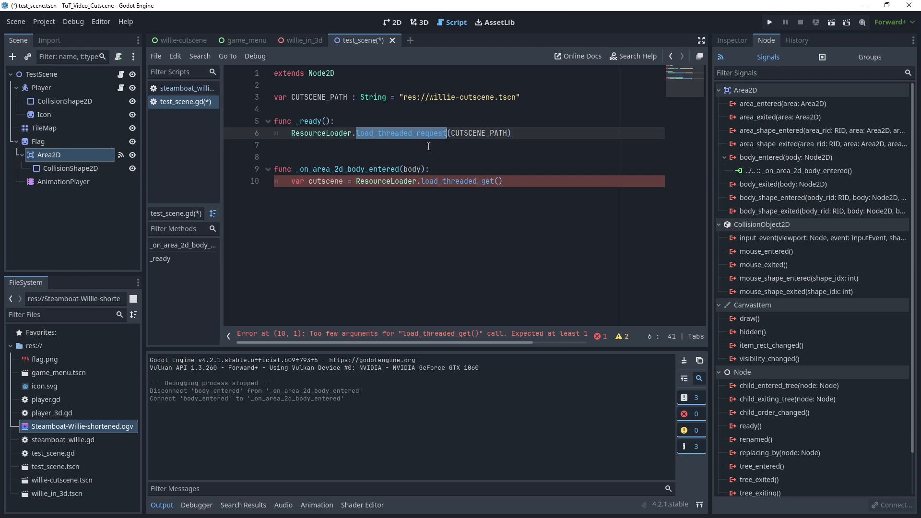
{"action": "mouse_move", "coordinate": [429, 146]}
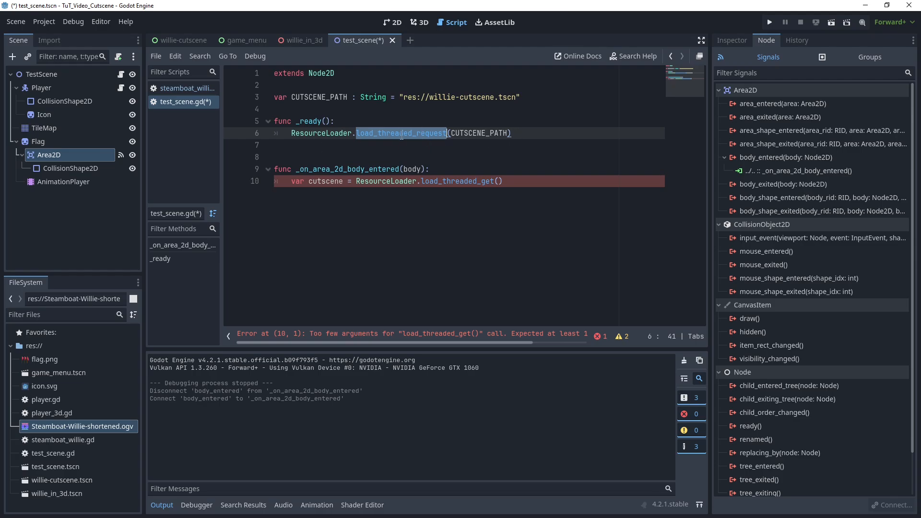
{"action": "left_click", "coordinate": [497, 133]}
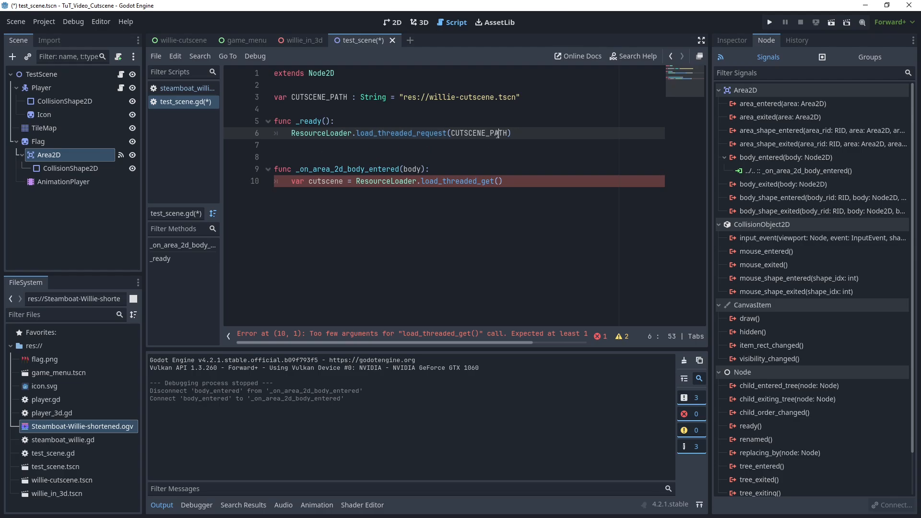
{"action": "double_click", "coordinate": [459, 181]}
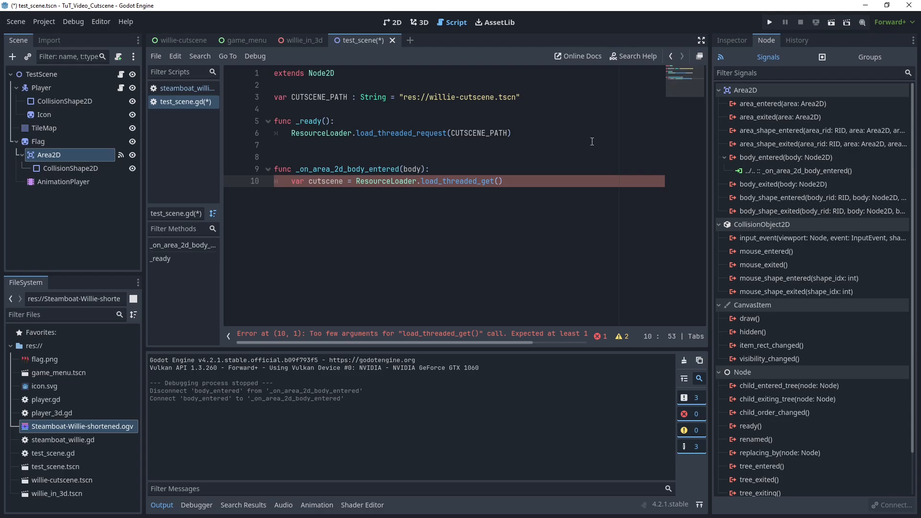
{"action": "type", "text": "CT"}
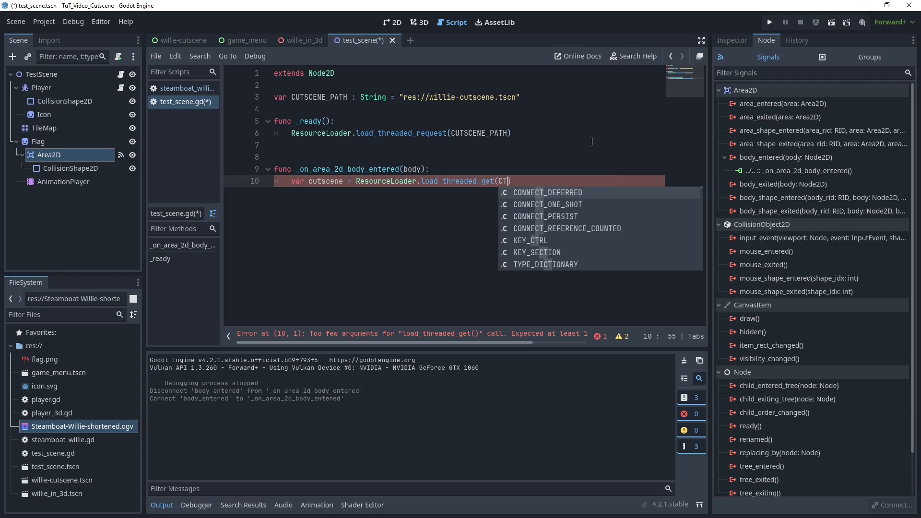
{"action": "type", "text": "USC"}
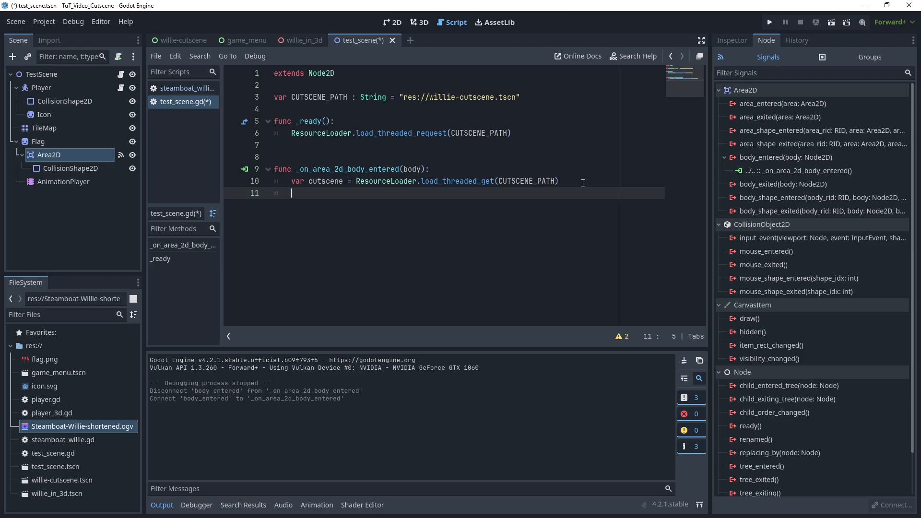
Switch to it via get_tree().change_scene_to_packed.call_deferred(cutscene) and save test_scene.gd.
{"action": "type", "text": "get_tree().chang"}
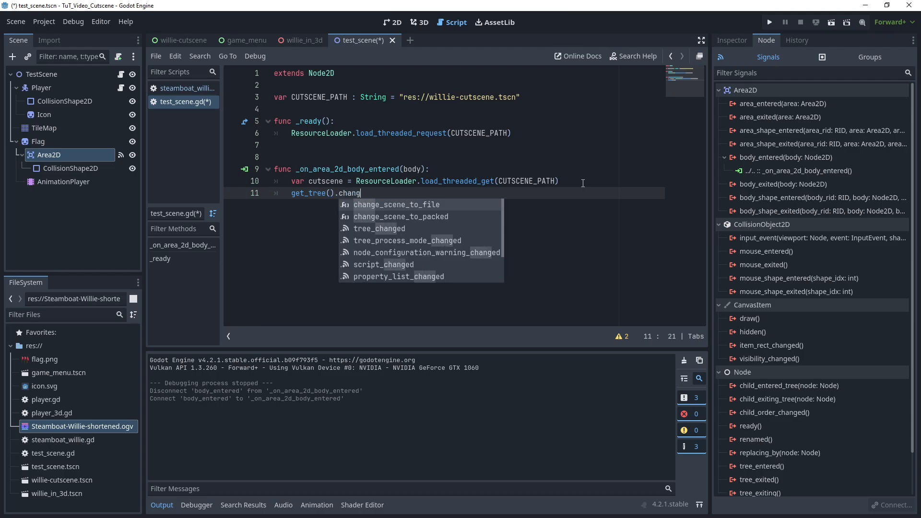
{"action": "left_click", "coordinate": [401, 216]}
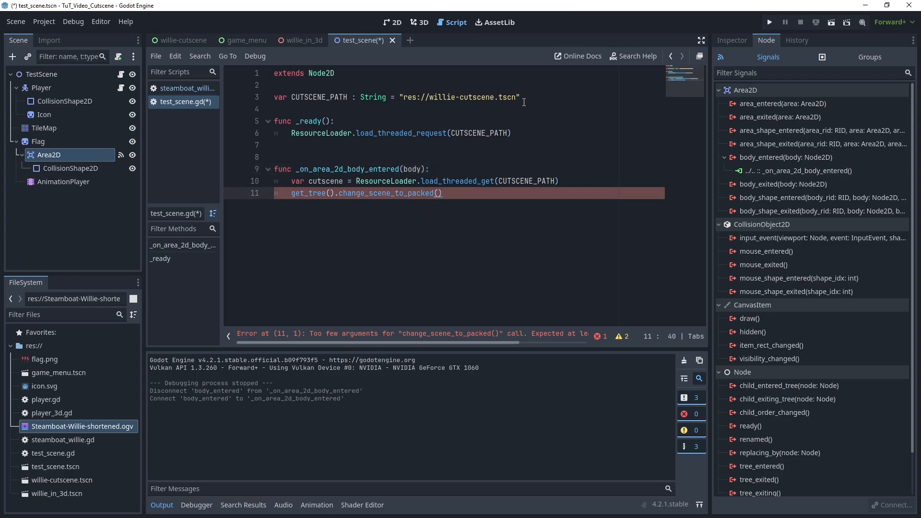
{"action": "type", "text": ".c"}
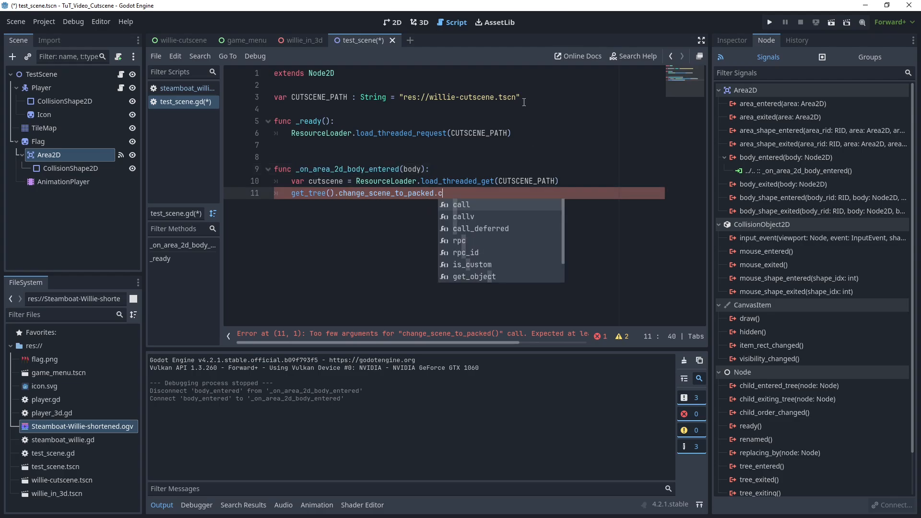
{"action": "type", "text": "all_deferred("}
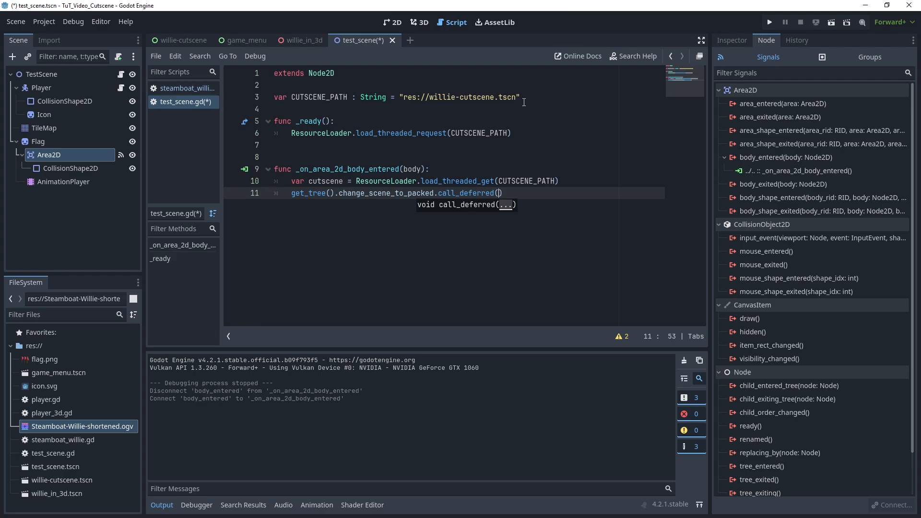
{"action": "type", "text": "cu"}
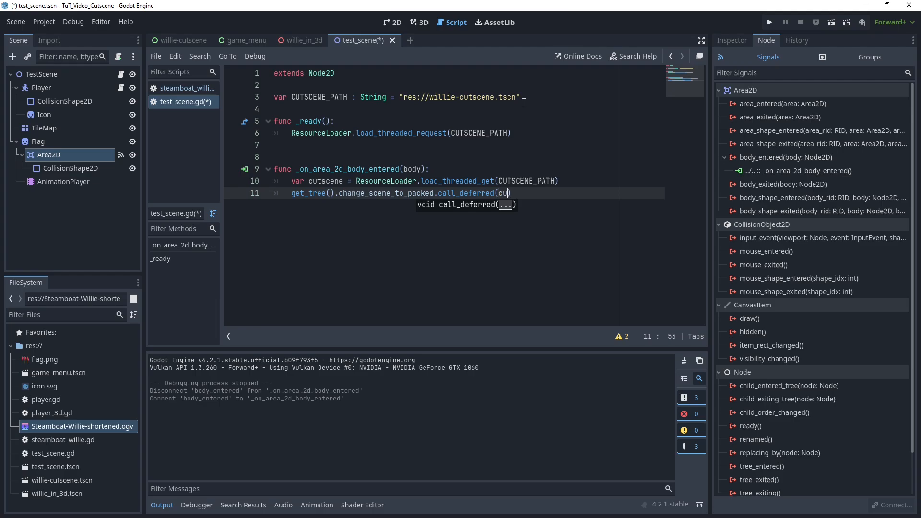
{"action": "type", "text": "tscene"}
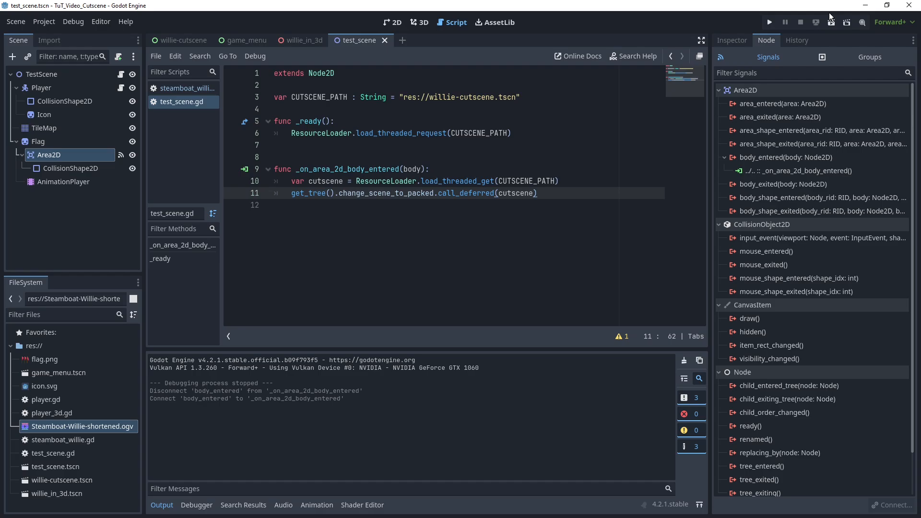
{"action": "left_click", "coordinate": [769, 22]}
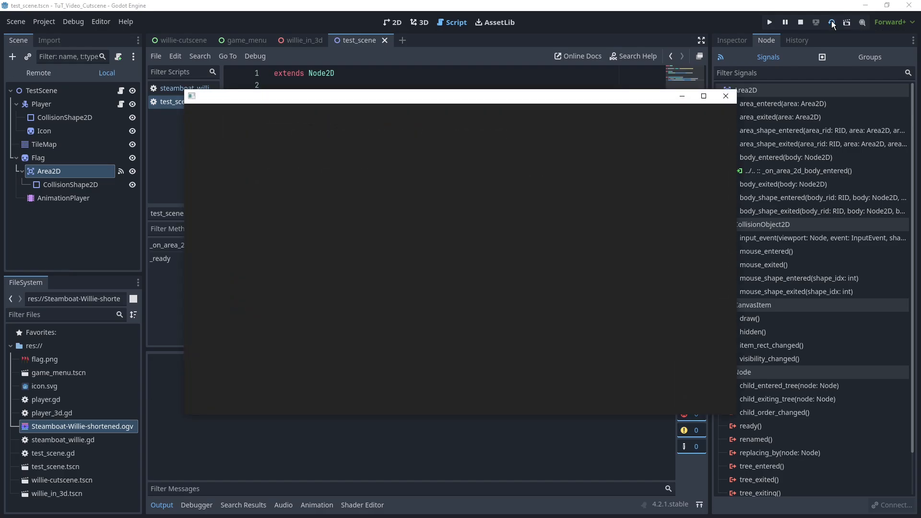
{"action": "left_click", "coordinate": [832, 22]}
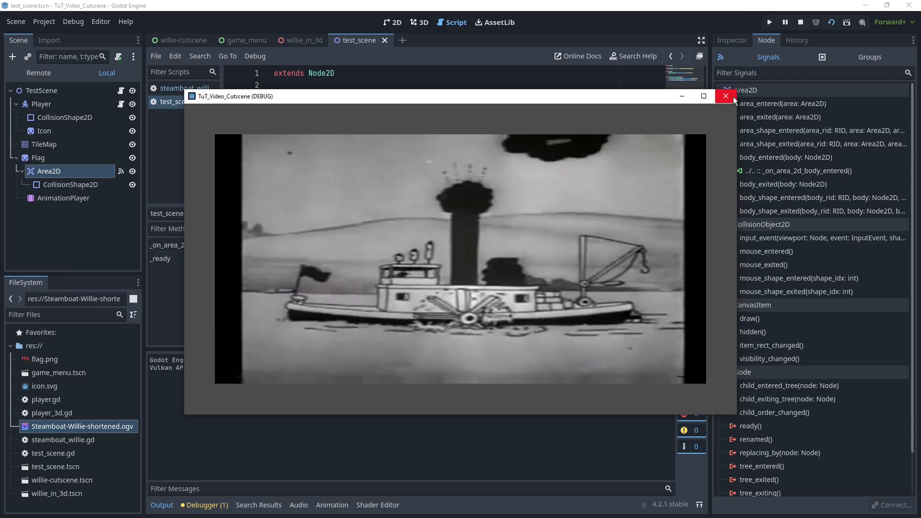
{"action": "left_click", "coordinate": [725, 96]}
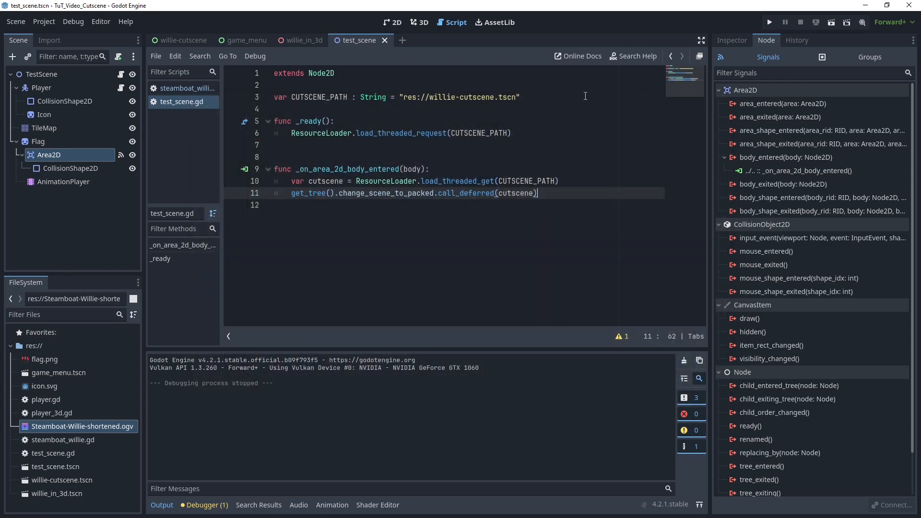
{"action": "mouse_move", "coordinate": [334, 57]}
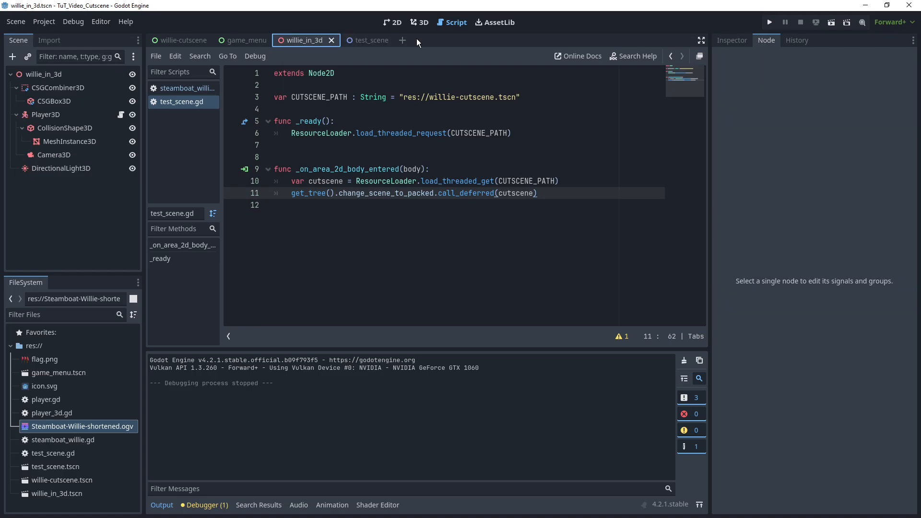
Add a Sprite3D child named Screen to willie_in_3d in the 3D view and raise it above the floor.
{"action": "left_click", "coordinate": [420, 22]}
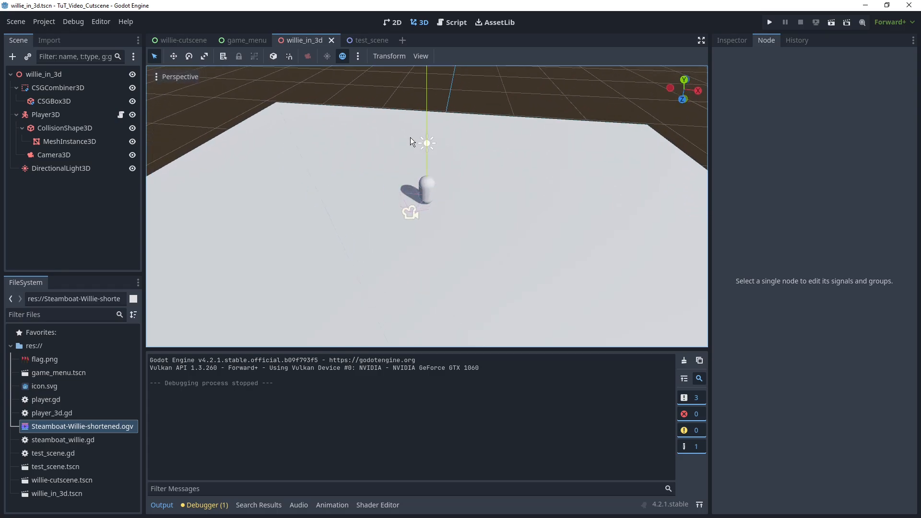
{"action": "left_click", "coordinate": [13, 57]}
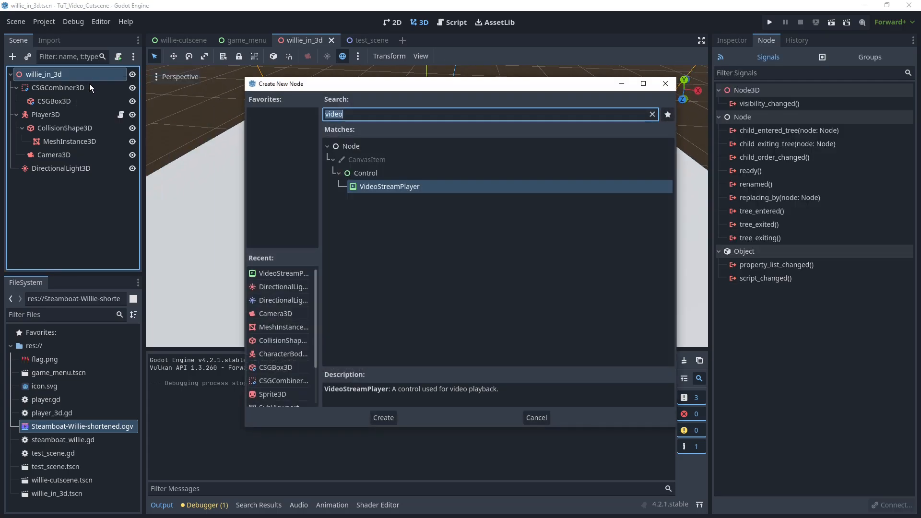
{"action": "type", "text": "spri"}
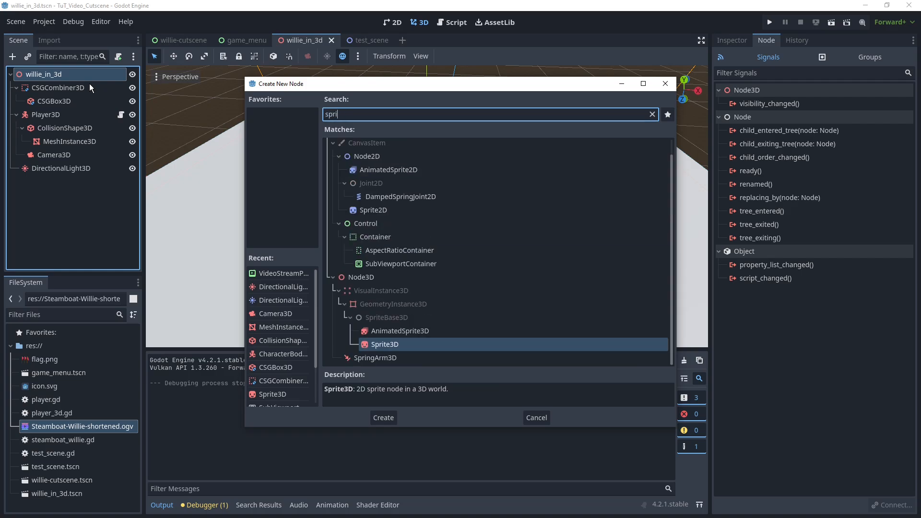
{"action": "left_click", "coordinate": [383, 418]}
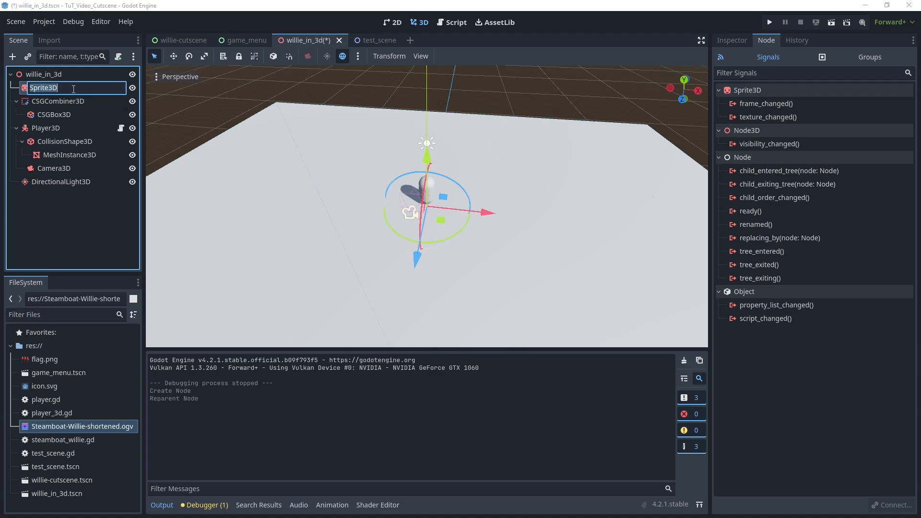
{"action": "type", "text": "Sce"}
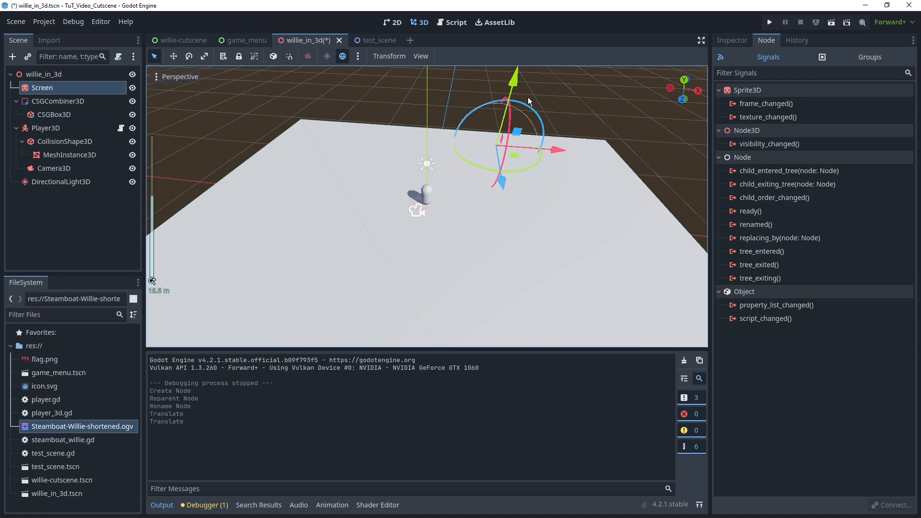
{"action": "right_click", "coordinate": [43, 74]}
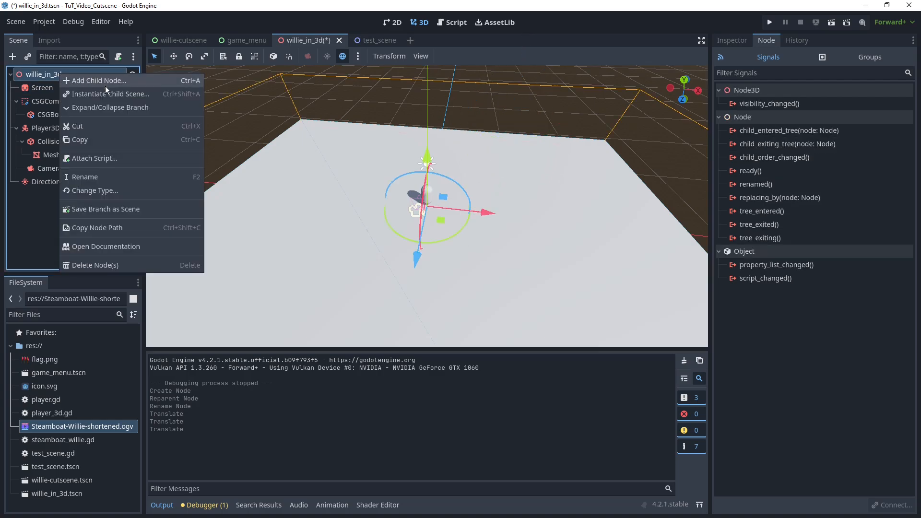
Add a SubViewport under the root with a VideoStreamPlayer child inside it.
{"action": "left_click", "coordinate": [99, 80]}
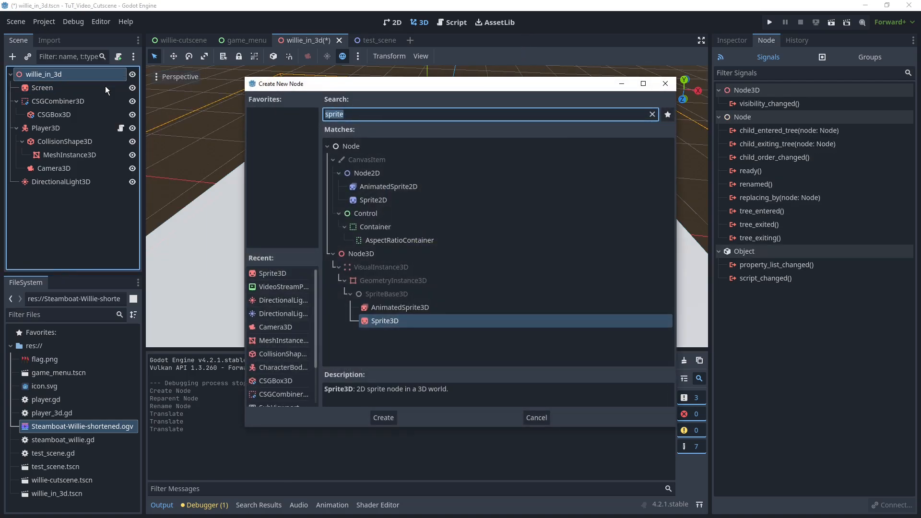
{"action": "left_click", "coordinate": [383, 418]}
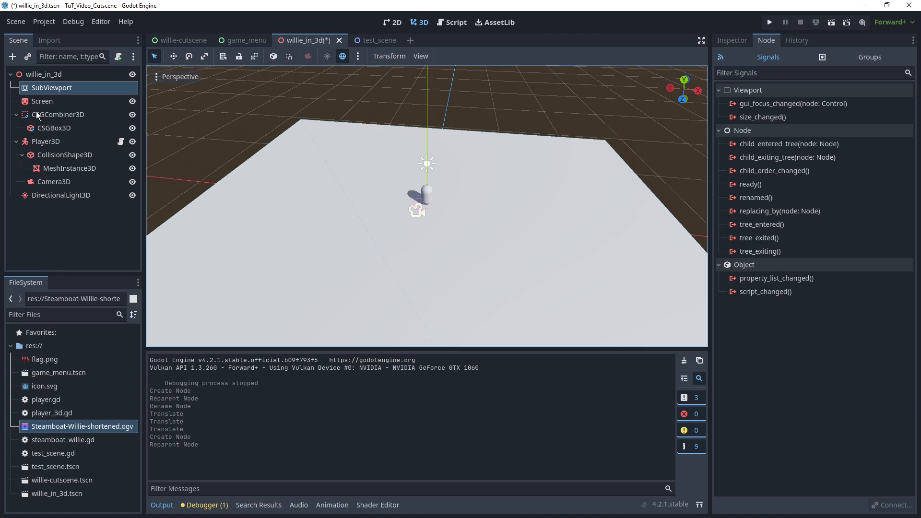
{"action": "left_click", "coordinate": [42, 101]}
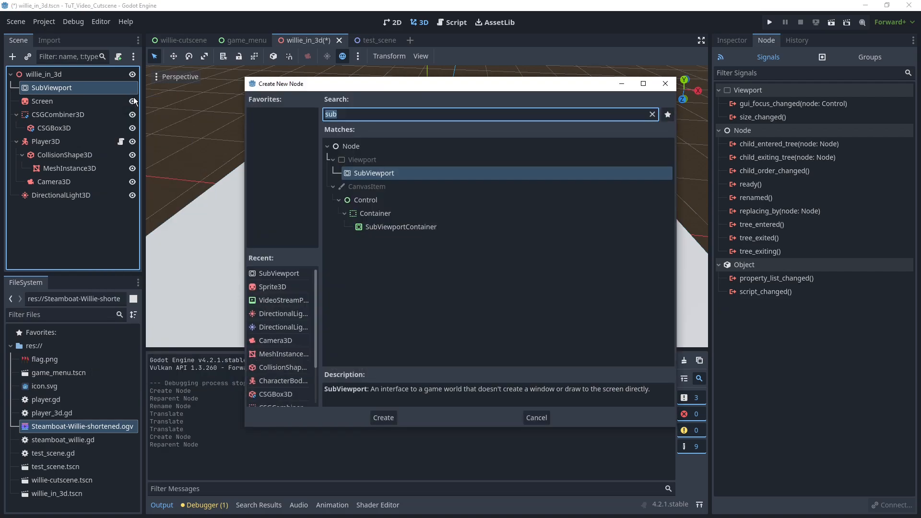
{"action": "type", "text": "vi"}
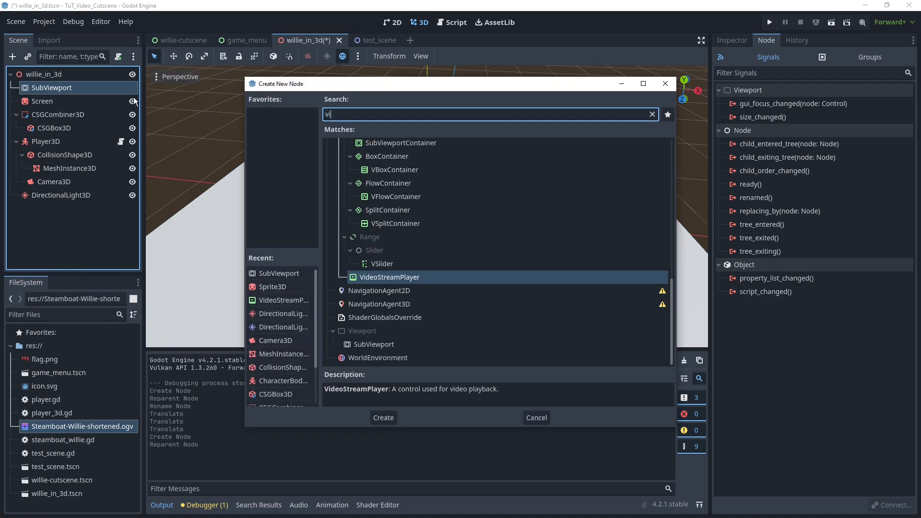
{"action": "left_click", "coordinate": [383, 417]}
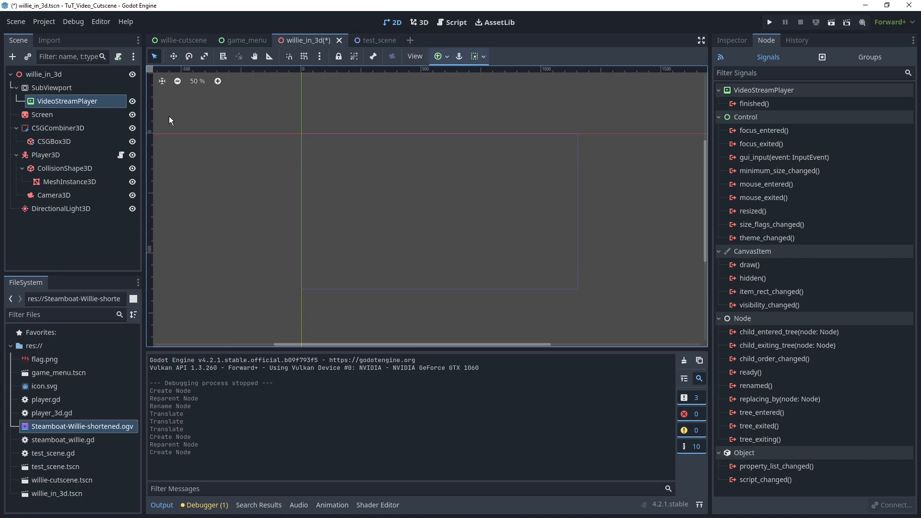
{"action": "mouse_move", "coordinate": [545, 186]}
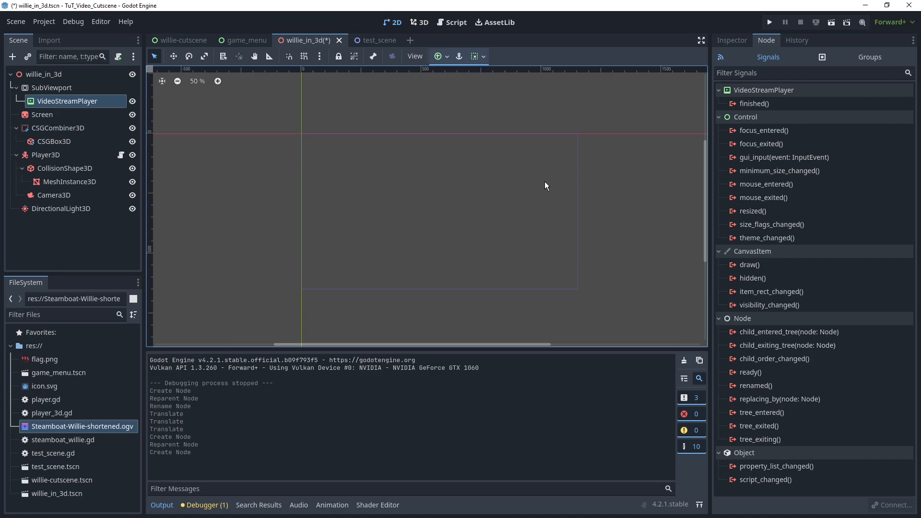
Enable Autoplay, Loop and Expand, anchor Full Rect, and set Stream to Steamboat-Willie-shortened.ogv.
{"action": "left_click", "coordinate": [731, 40]}
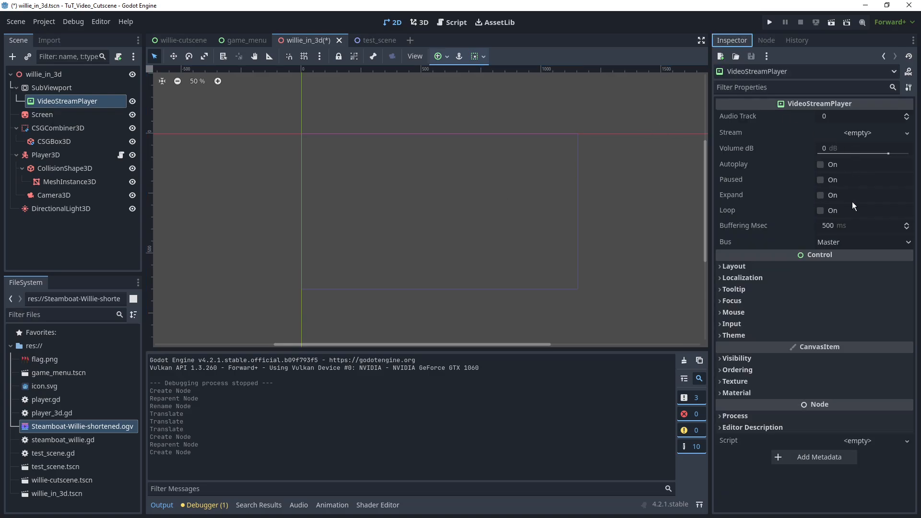
{"action": "left_click", "coordinate": [820, 164]}
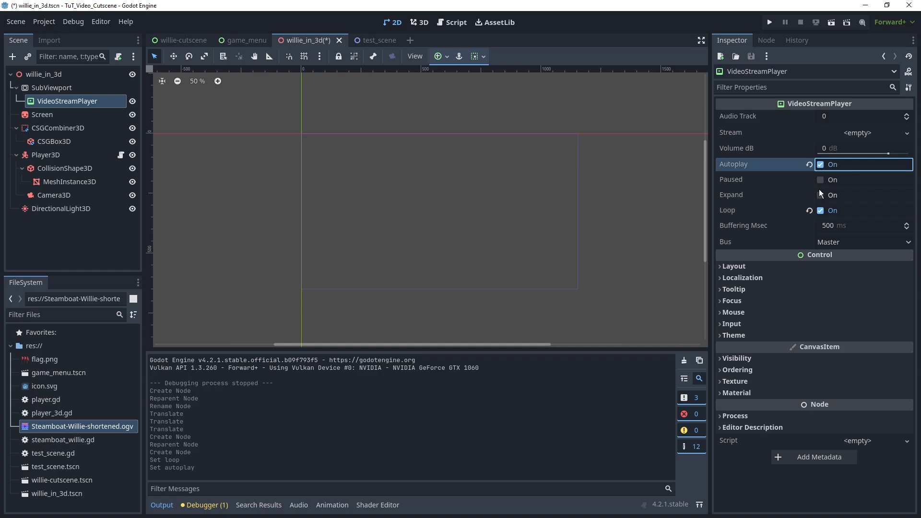
{"action": "left_click", "coordinate": [821, 194]}
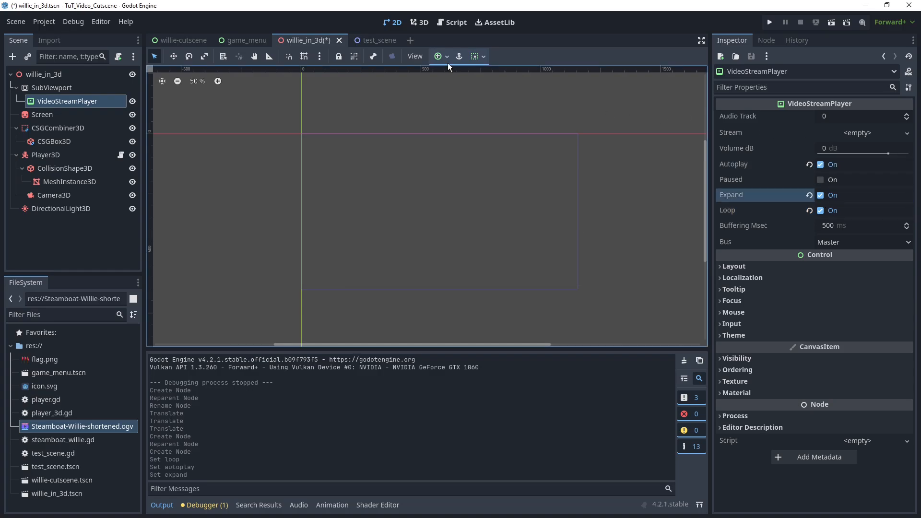
{"action": "left_click", "coordinate": [438, 55]}
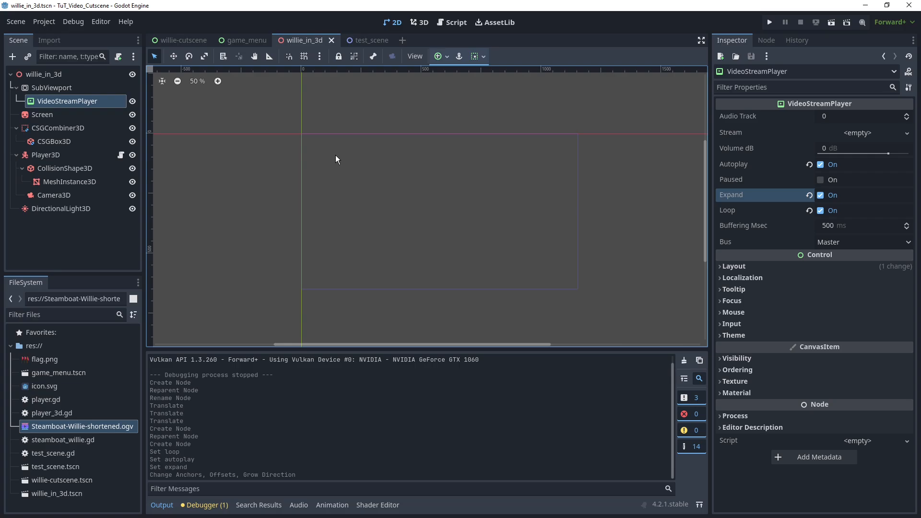
{"action": "mouse_move", "coordinate": [53, 95]}
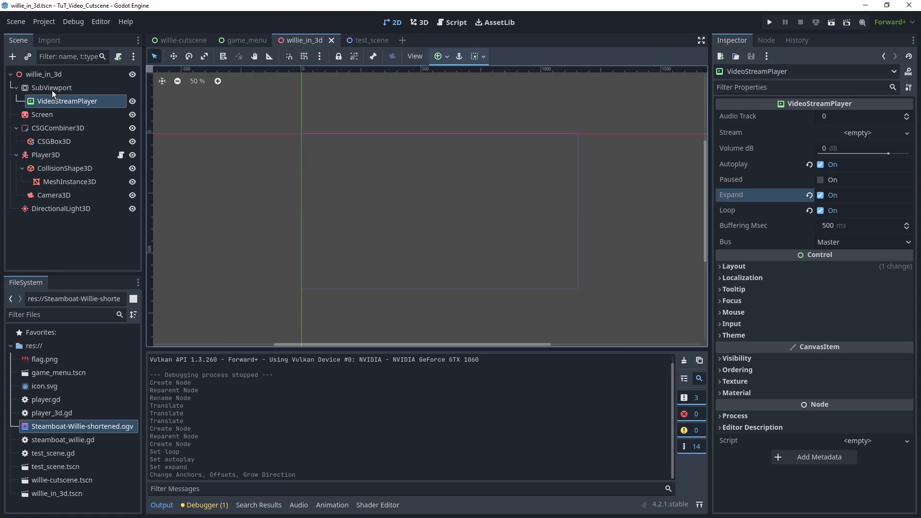
{"action": "right_click", "coordinate": [68, 100]}
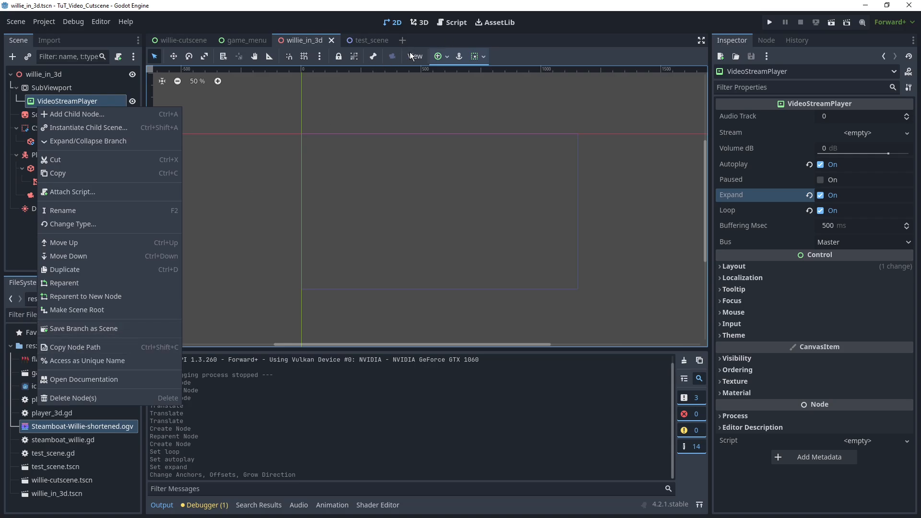
{"action": "mouse_move", "coordinate": [409, 102]}
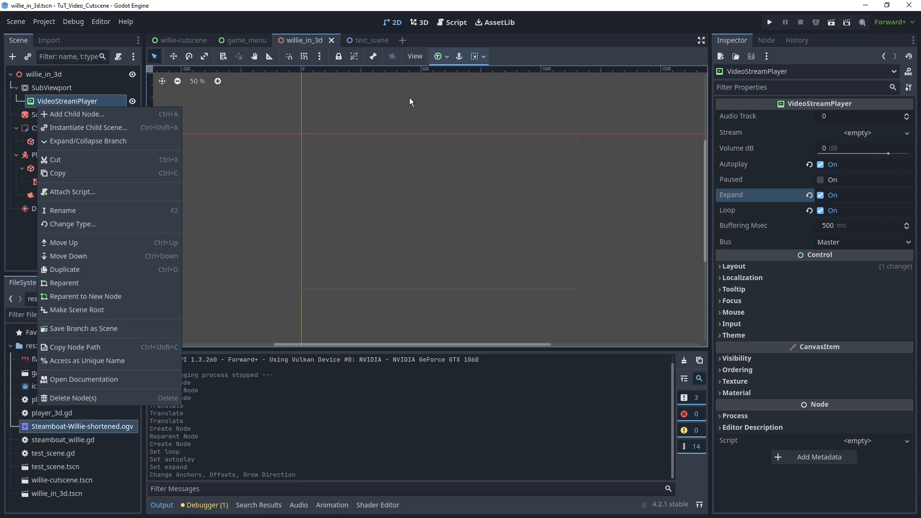
{"action": "mouse_move", "coordinate": [97, 96]}
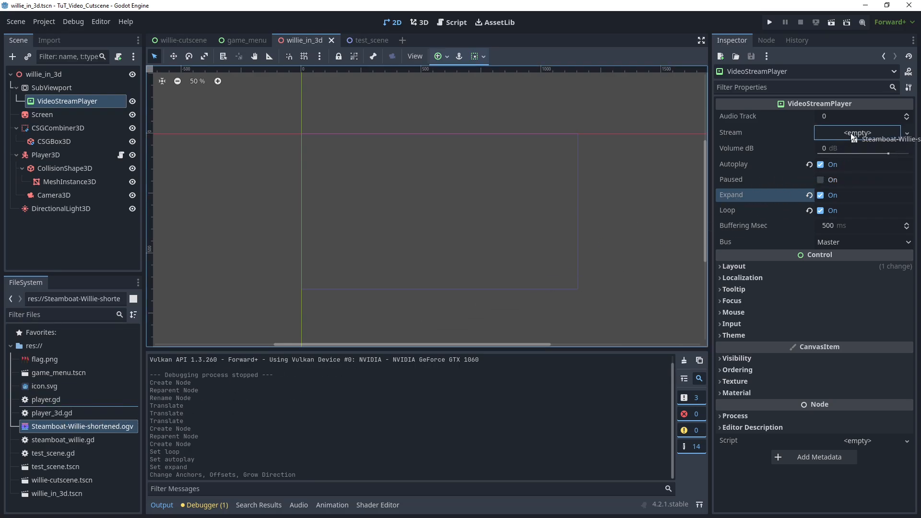
{"action": "left_click", "coordinate": [856, 139]}
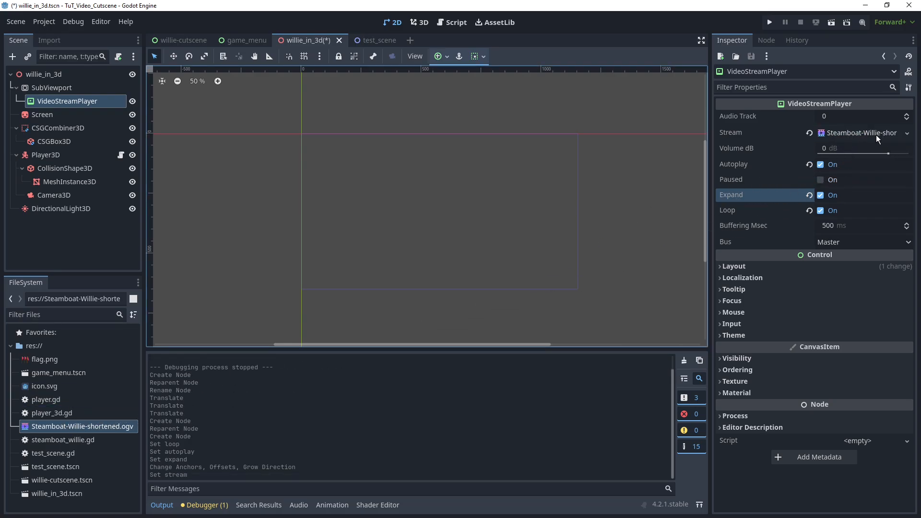
{"action": "left_click", "coordinate": [51, 87]}
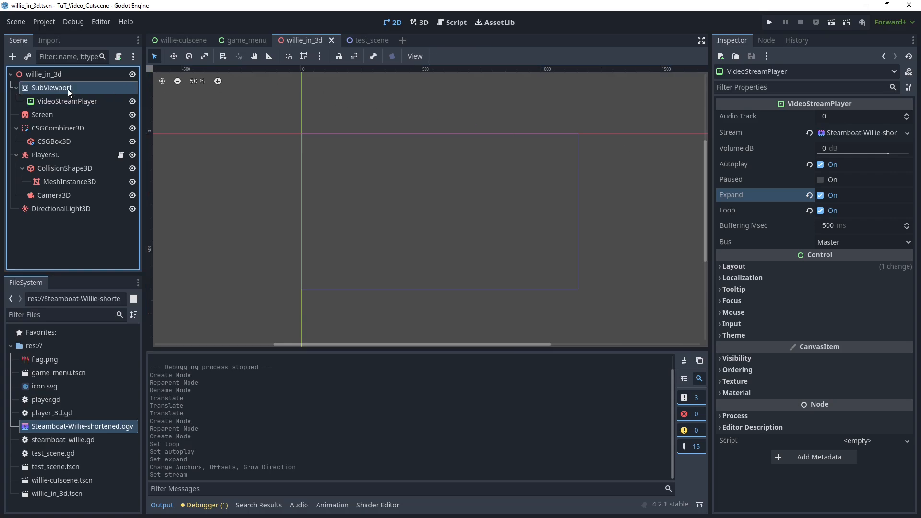
Show the .ogv in the file manager from the FileSystem dock and view its Properties.
{"action": "left_click", "coordinate": [51, 87]}
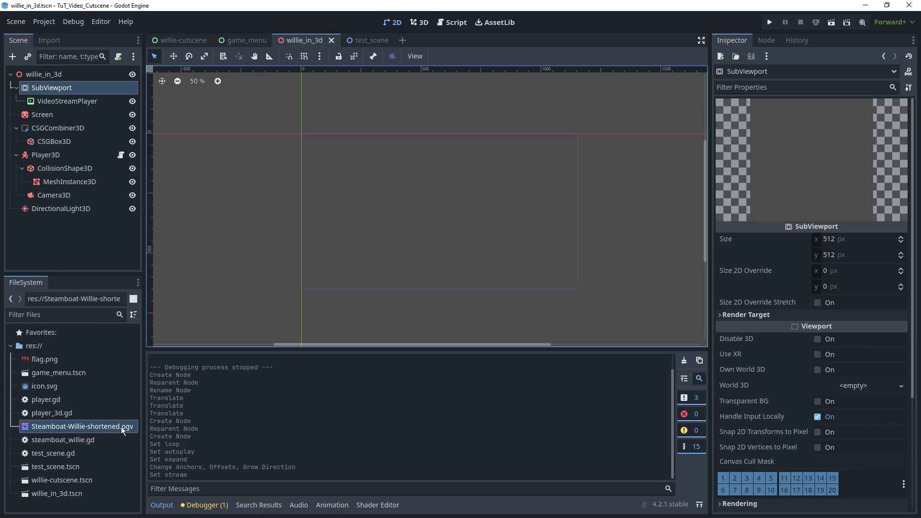
{"action": "right_click", "coordinate": [82, 426]}
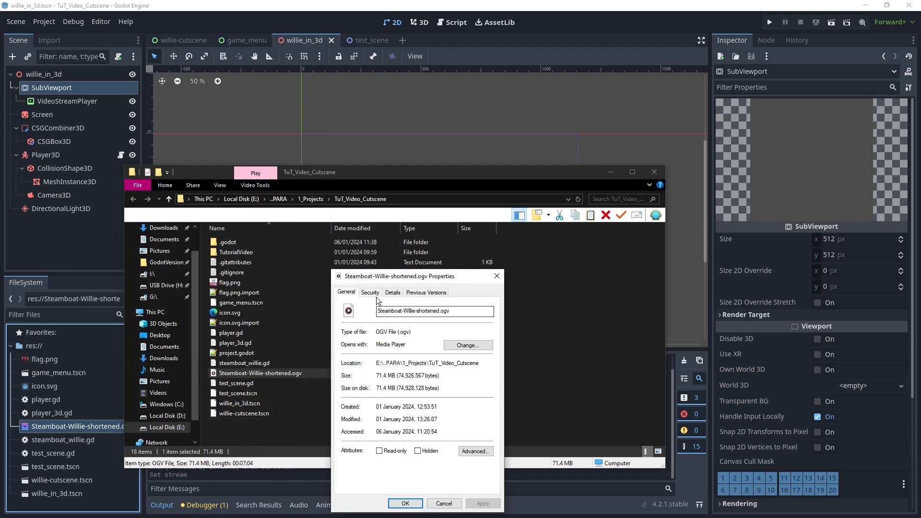
{"action": "left_click", "coordinate": [391, 292]}
{"action": "type", "text": "360"}
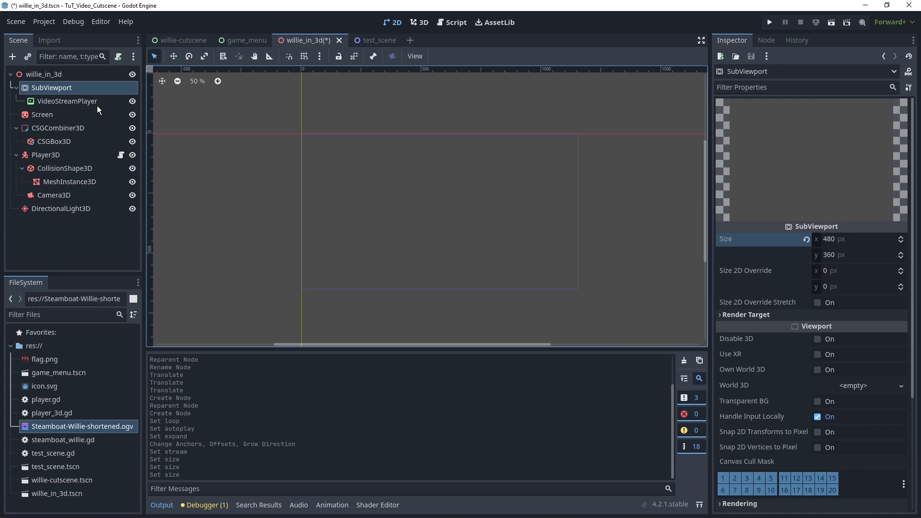
{"action": "mouse_move", "coordinate": [42, 114]}
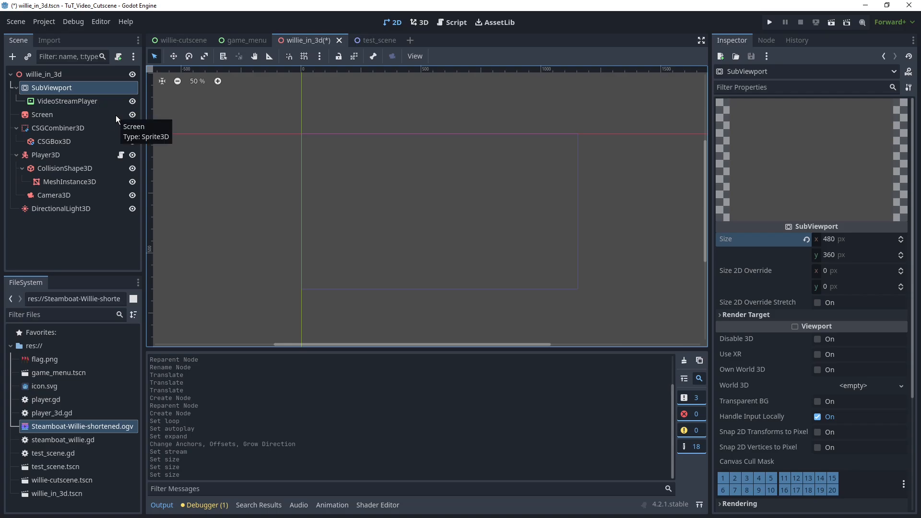
After sizing the SubViewport 480 × 360 to match the video, select the Screen sprite.
{"action": "left_click", "coordinate": [42, 114]}
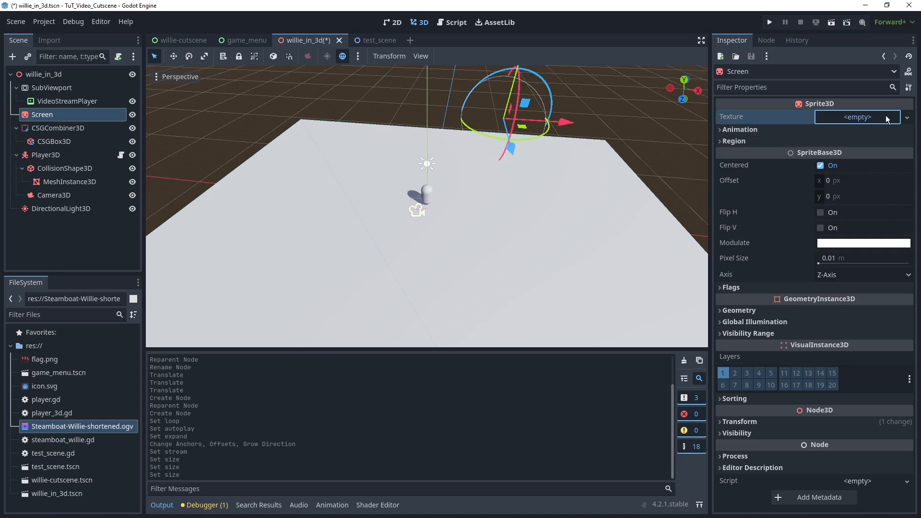
Assign a new ViewportTexture pointing at SubViewport to the Screen sprite and save.
{"action": "left_click", "coordinate": [906, 117]}
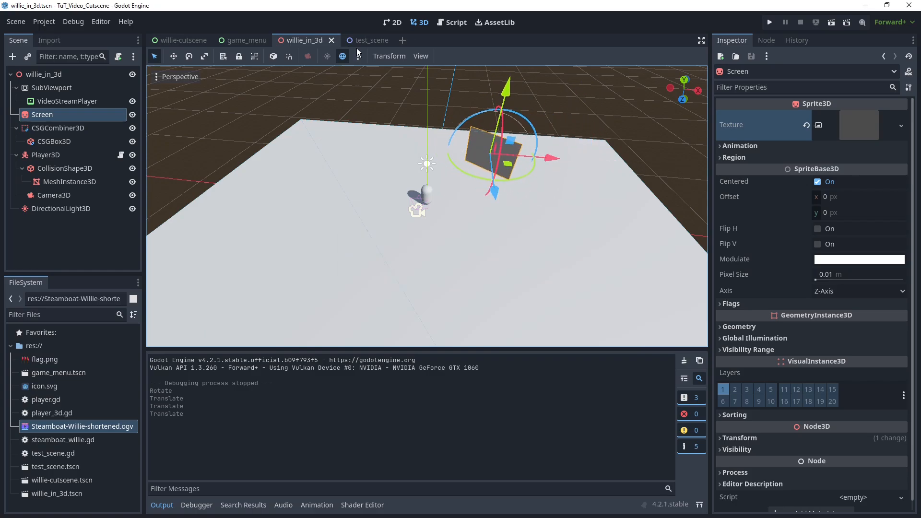
{"action": "mouse_move", "coordinate": [405, 217]}
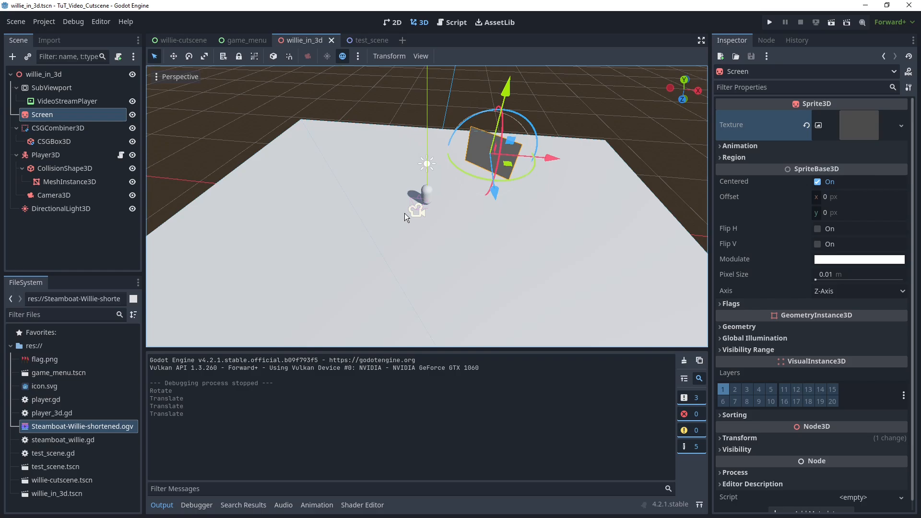